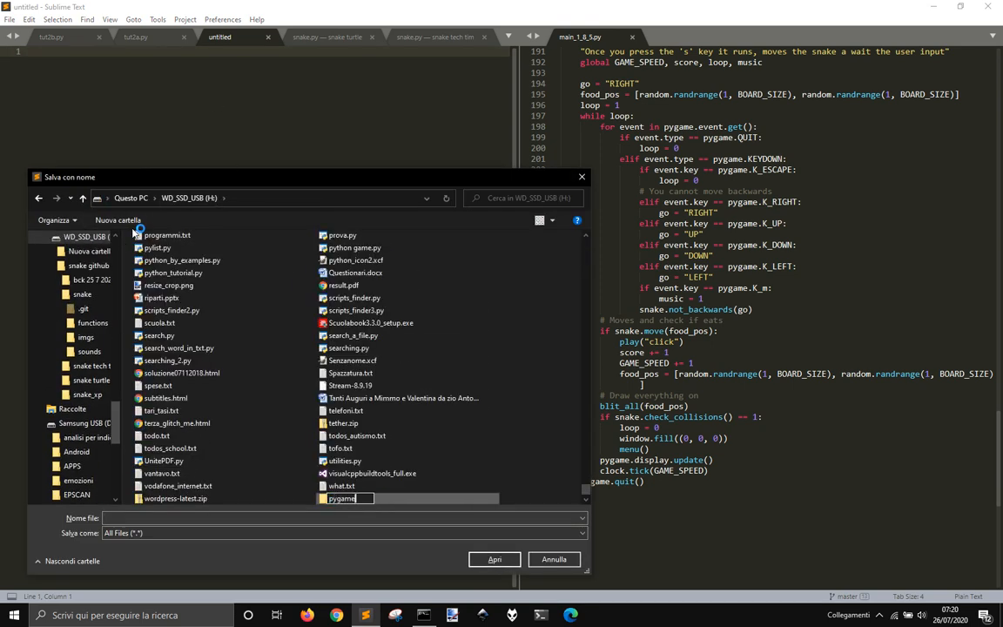
Save the untitled file as 01surface.py in the 'pygame tutorial 1' folder.
text(tutor)
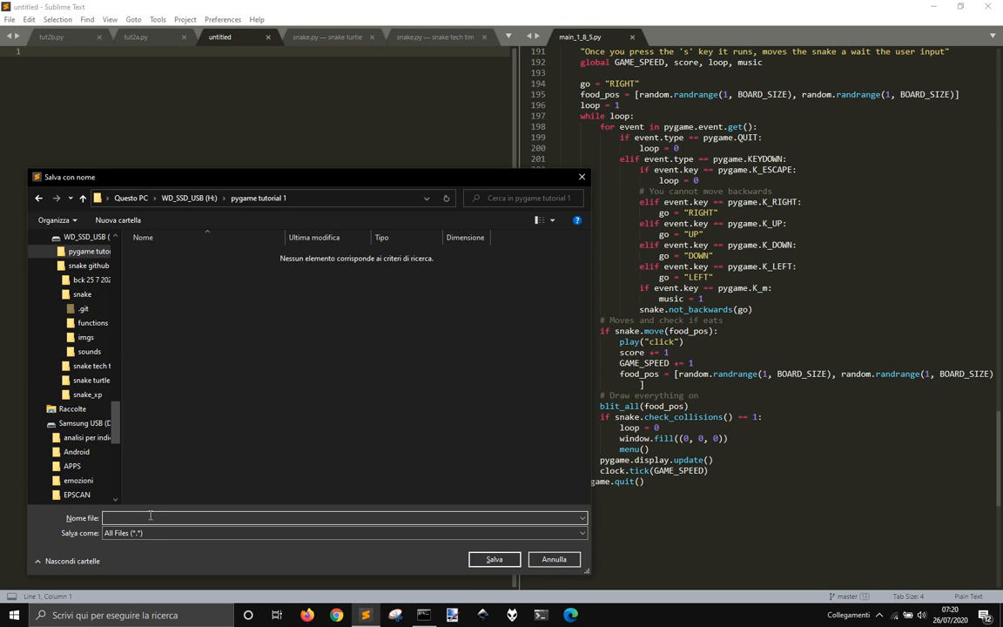
text(01)
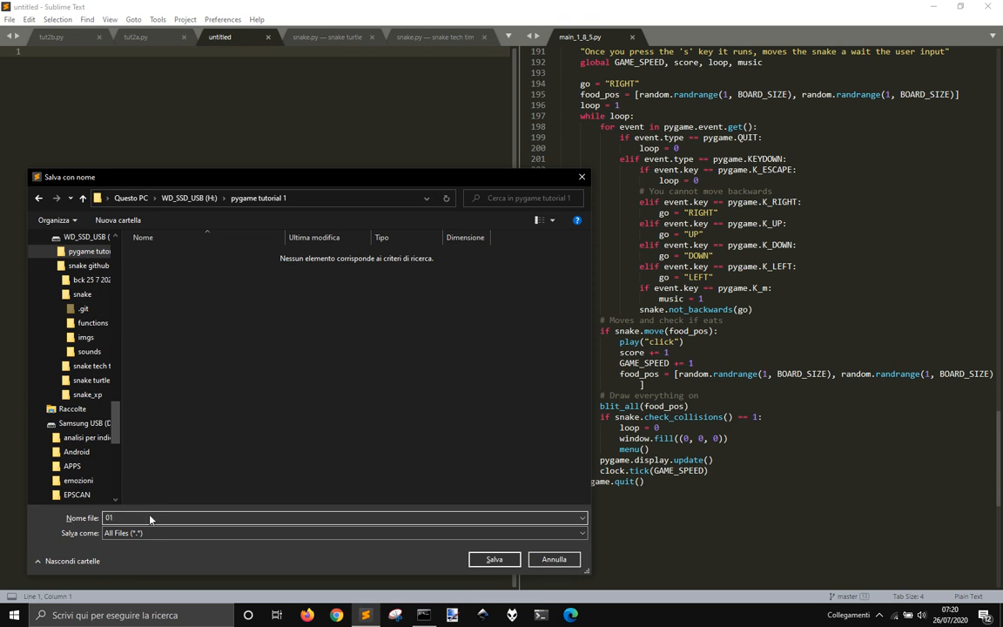
text(scree)
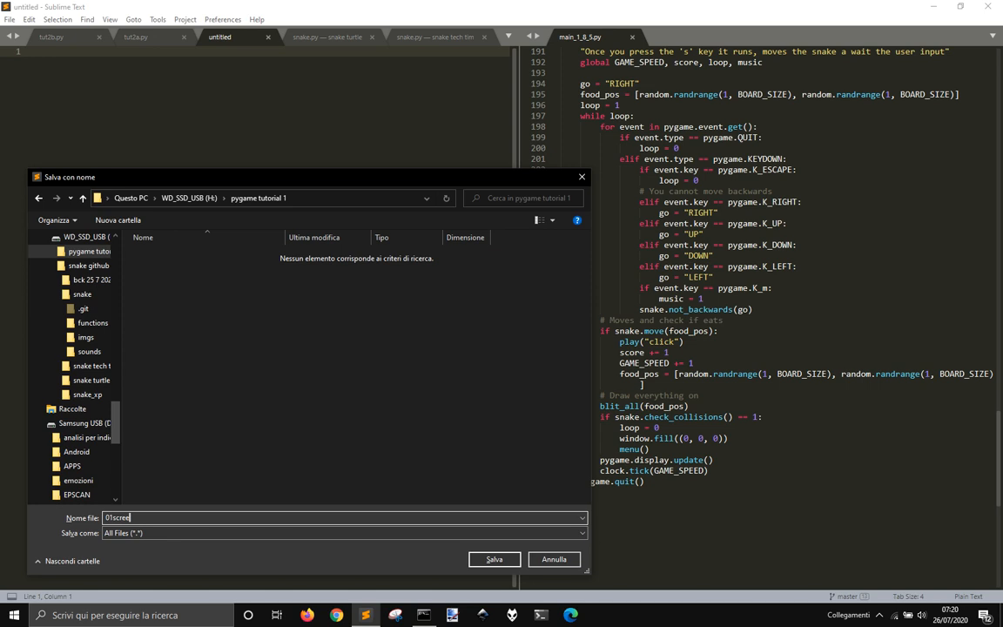
key(BackSpace)
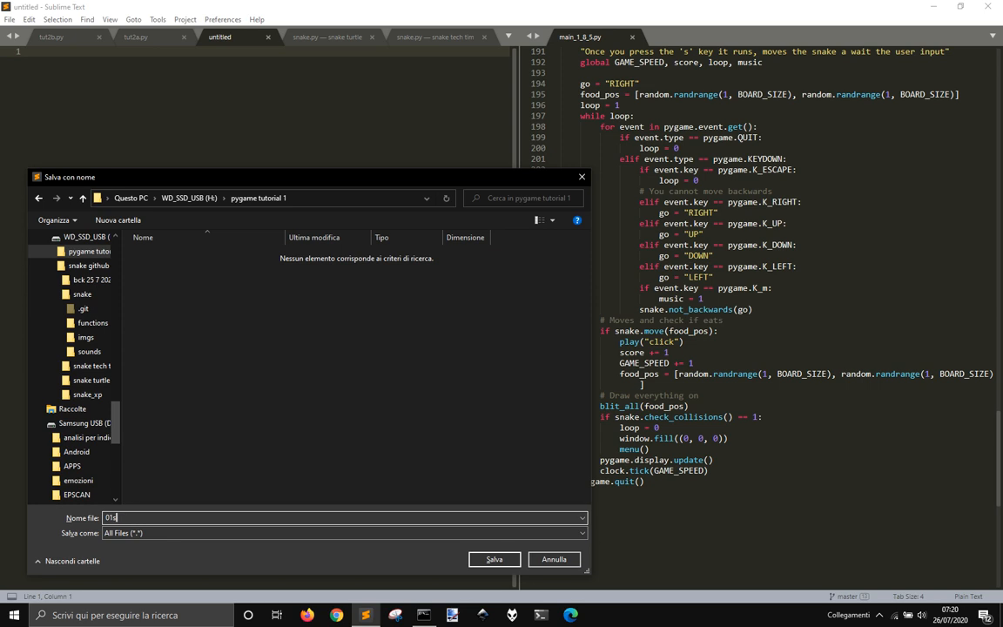
text(surface.)
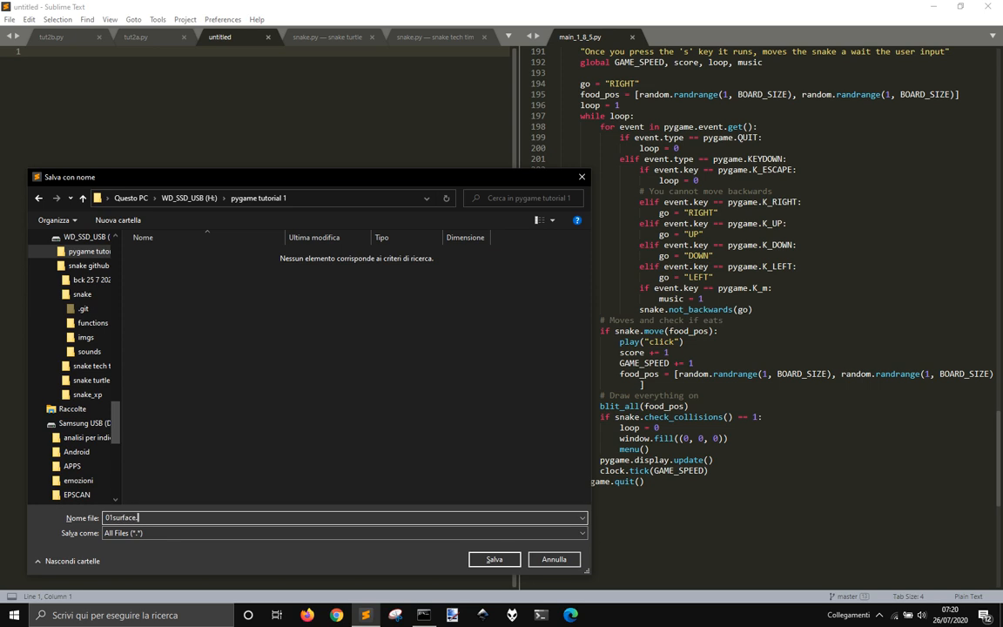
click(494, 559)
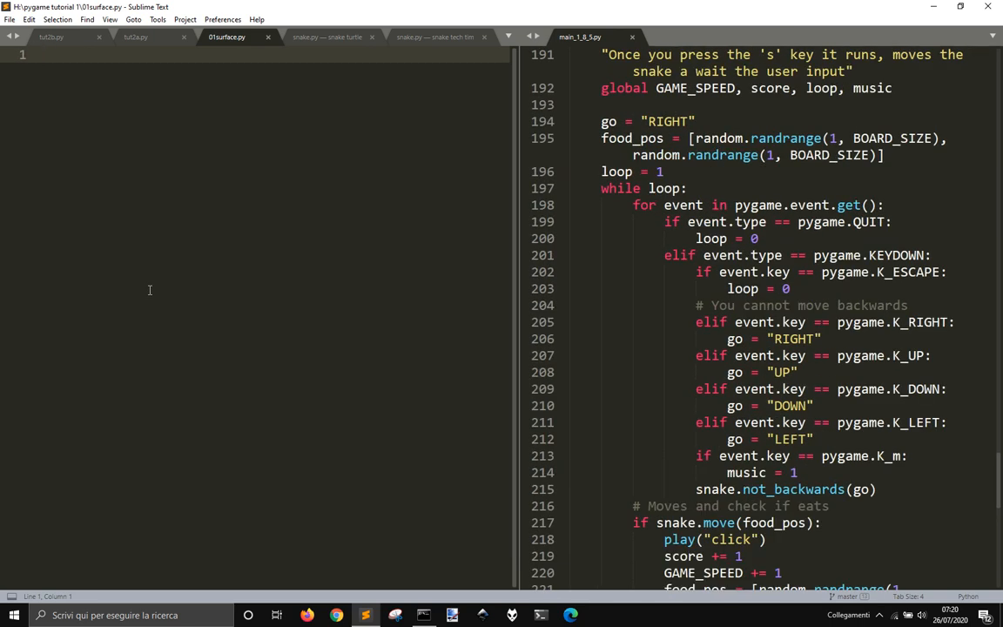
Write 'import pygame' as line 1 of 01surface.py.
text(import)
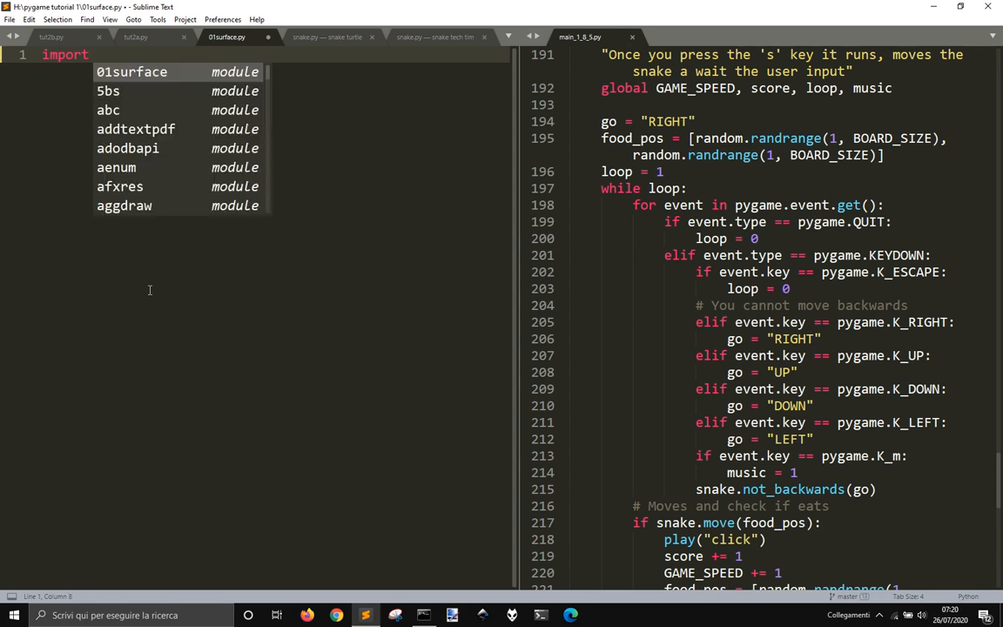
text(pygame)
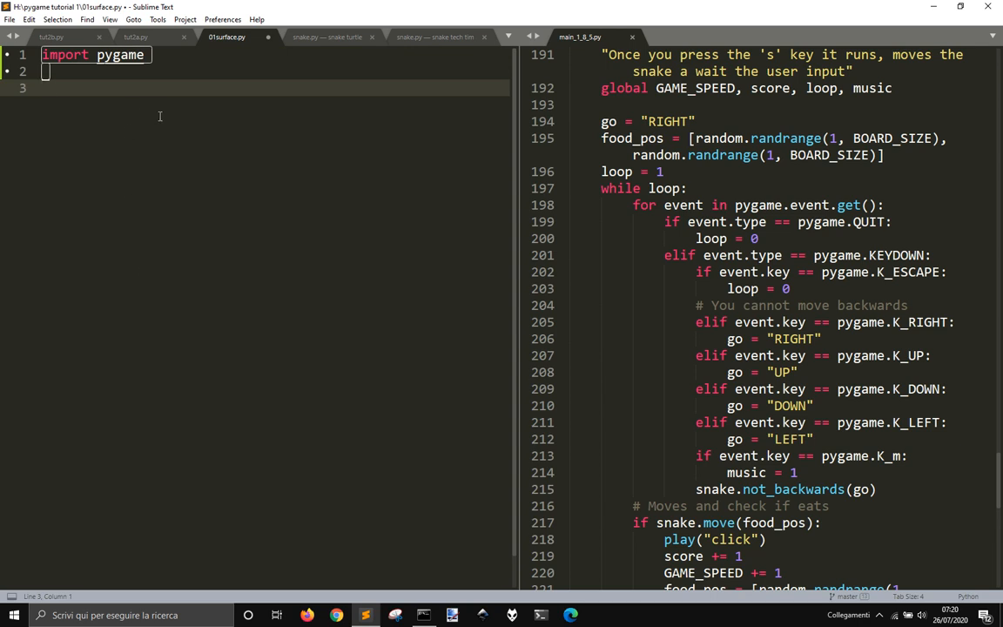
mouse_move(140, 310)
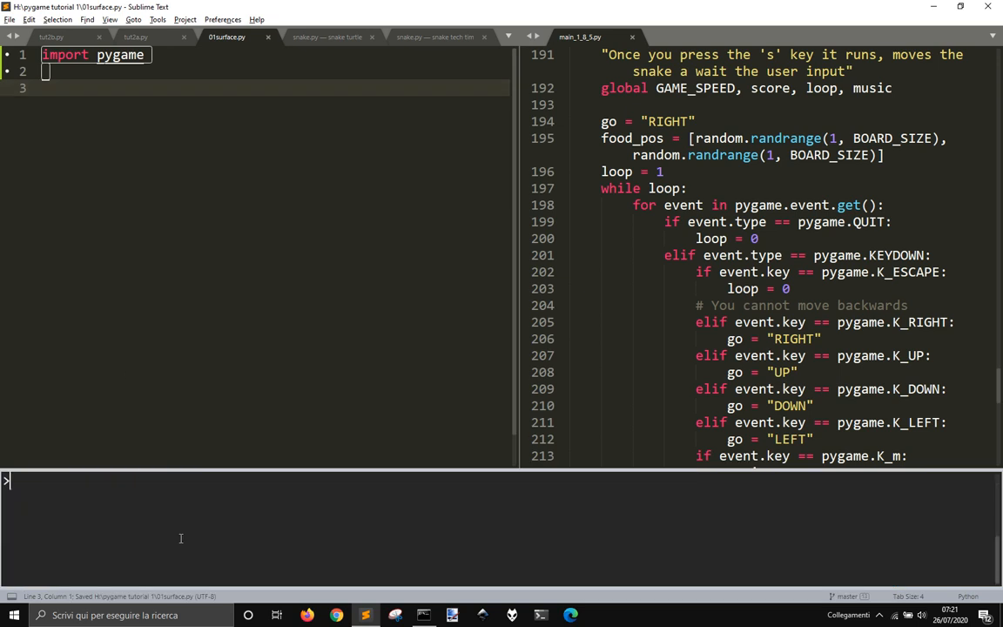
In the terminal run pip install pygame==2.0.0.dev10, then launch py and exit.
key(Enter)
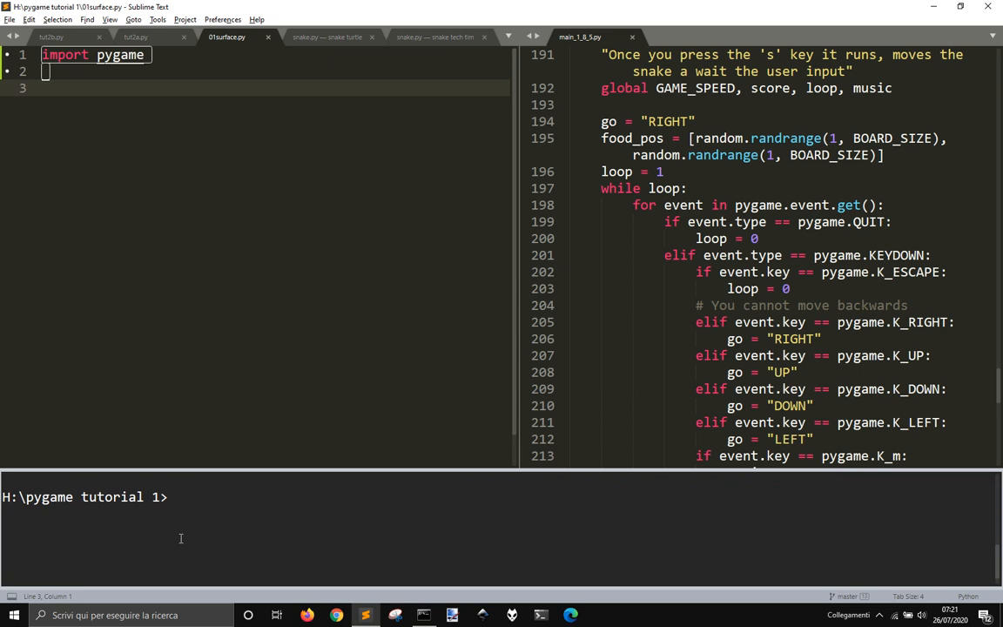
text(è)
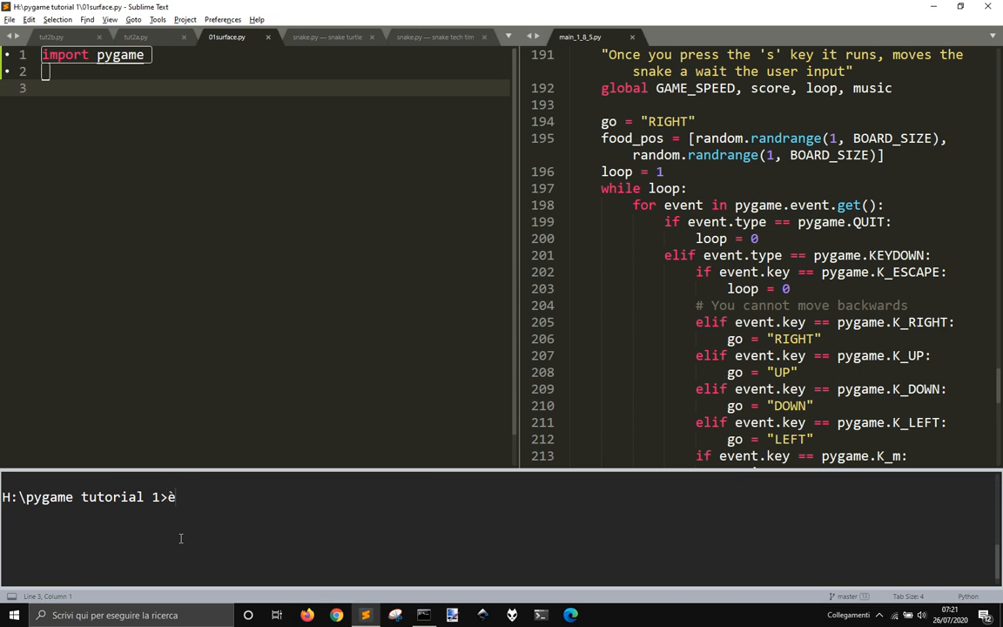
key(backspace)
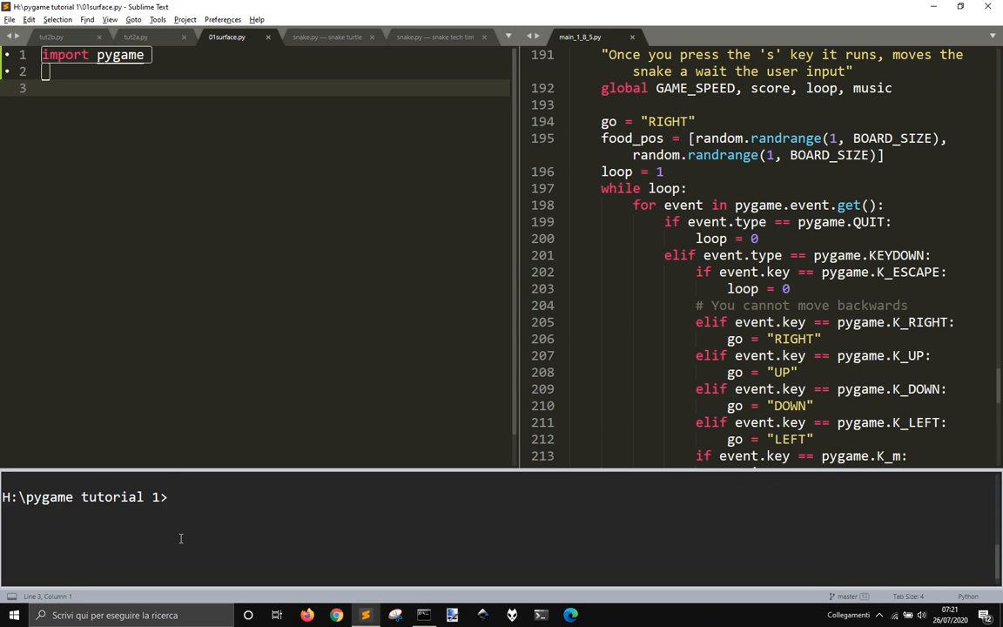
text(pip)
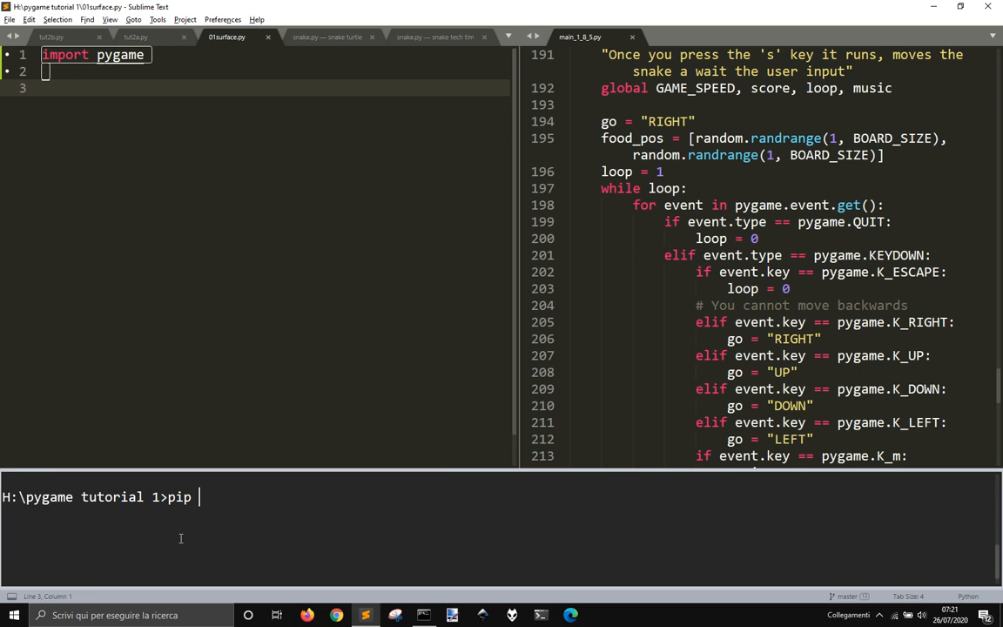
text(install pyg)
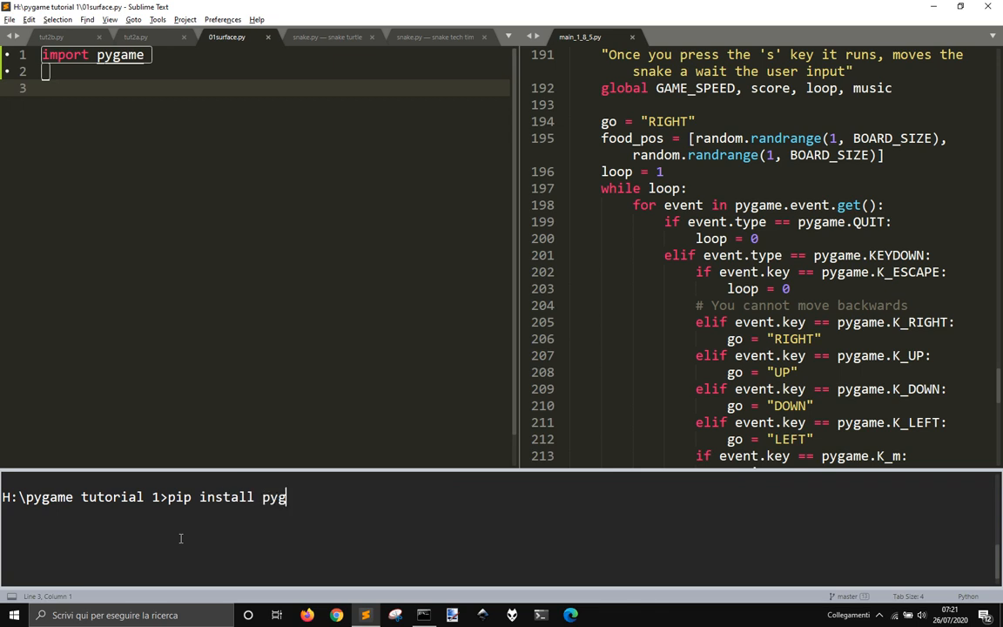
text(ame)
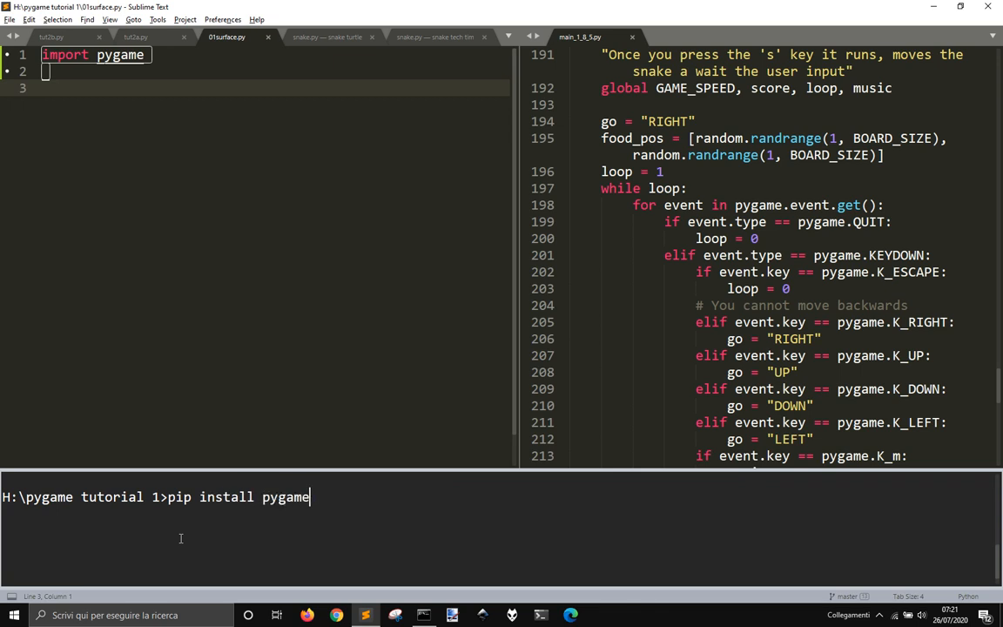
text(==2.)
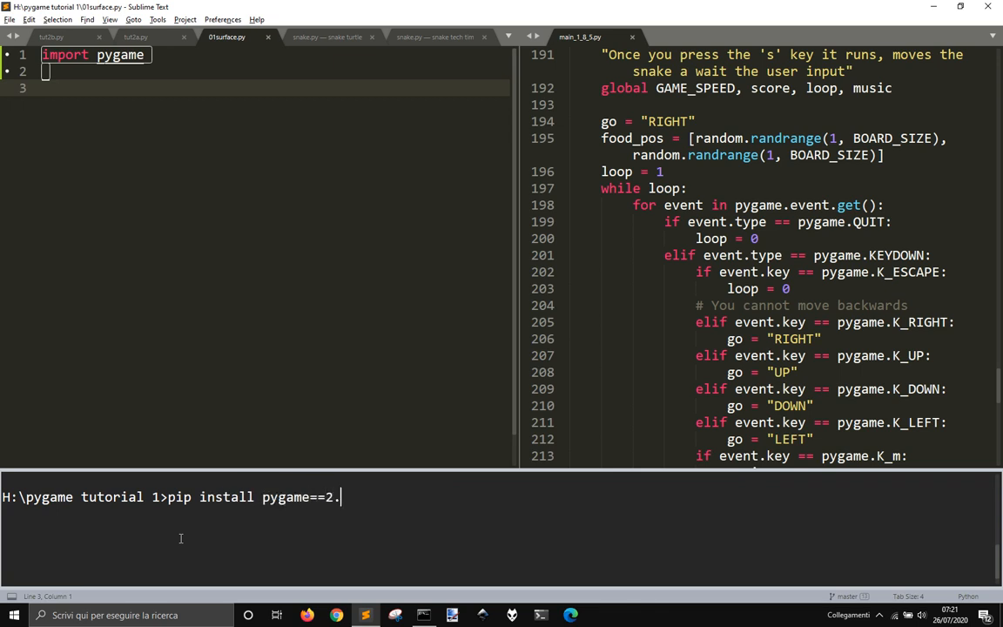
text(0.)
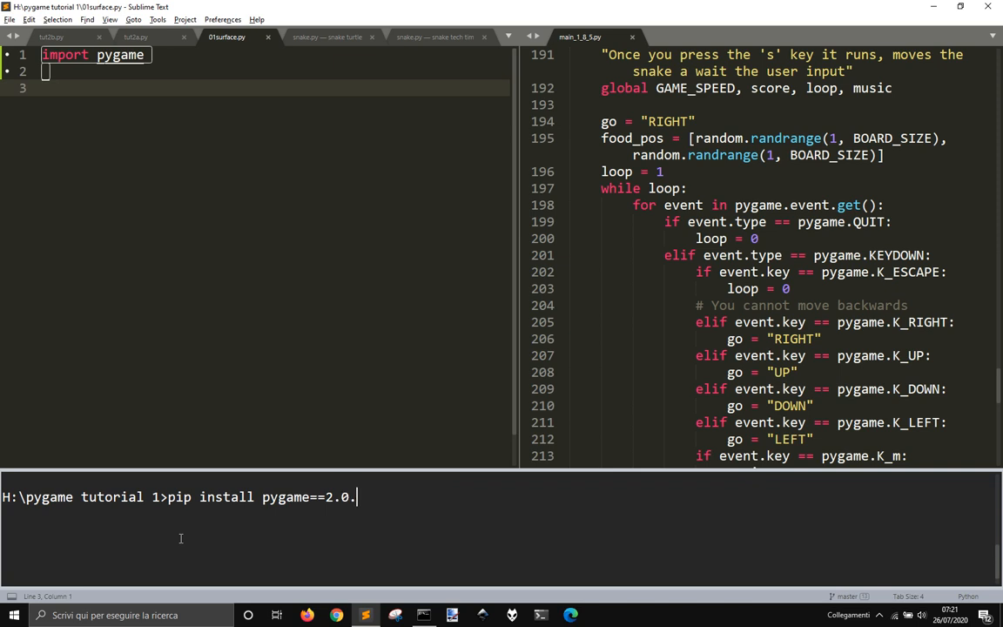
text(.de)
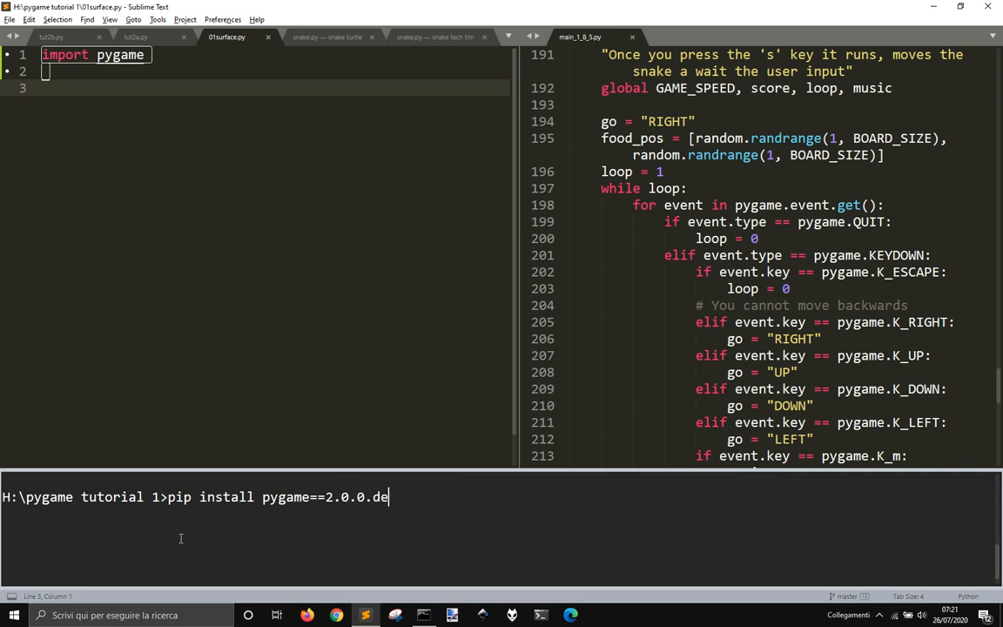
text(v10)
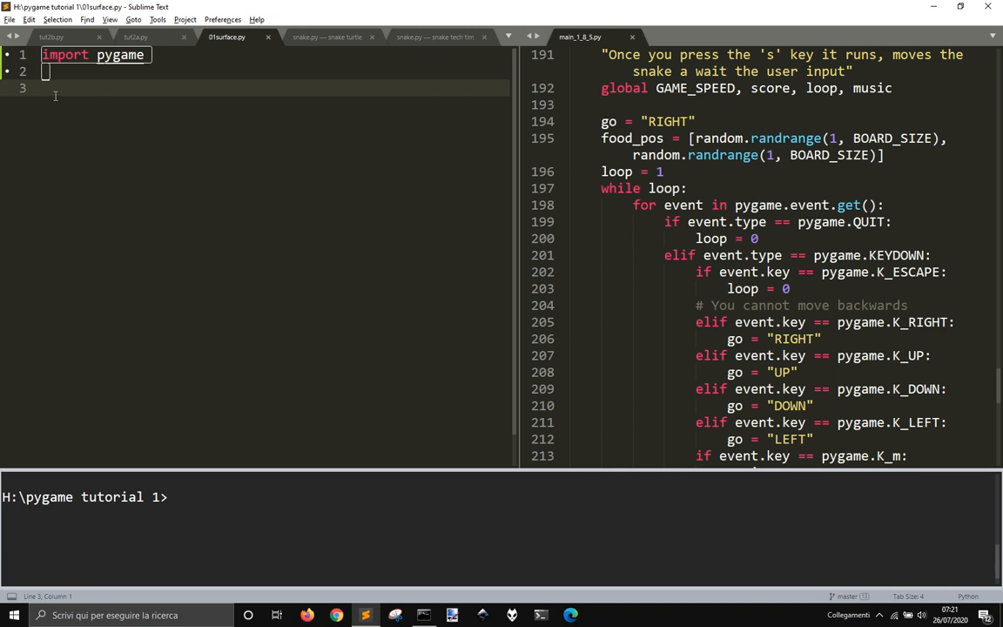
mouse_move(112, 129)
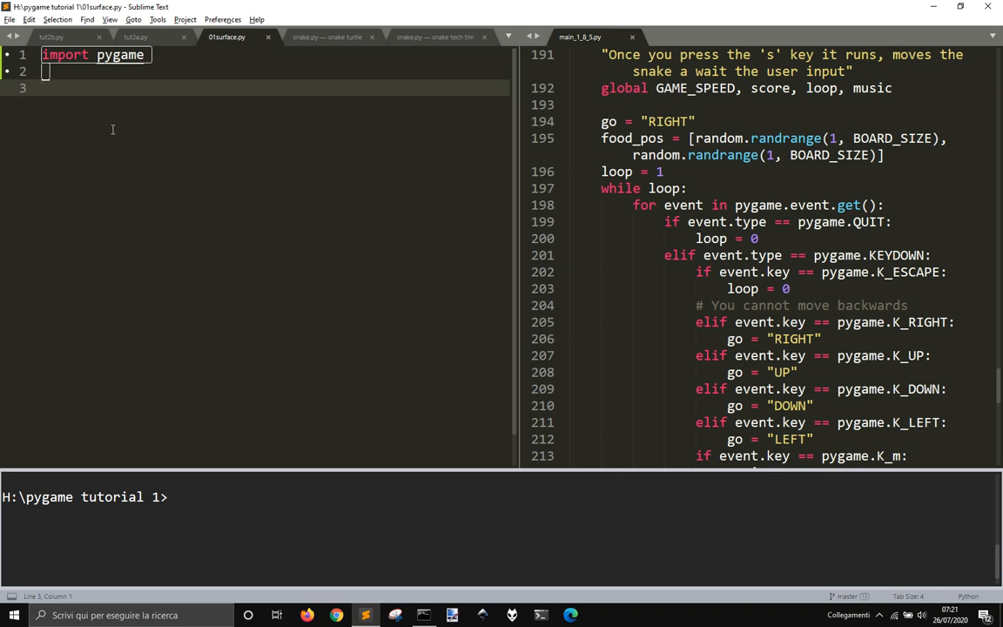
mouse_move(185, 476)
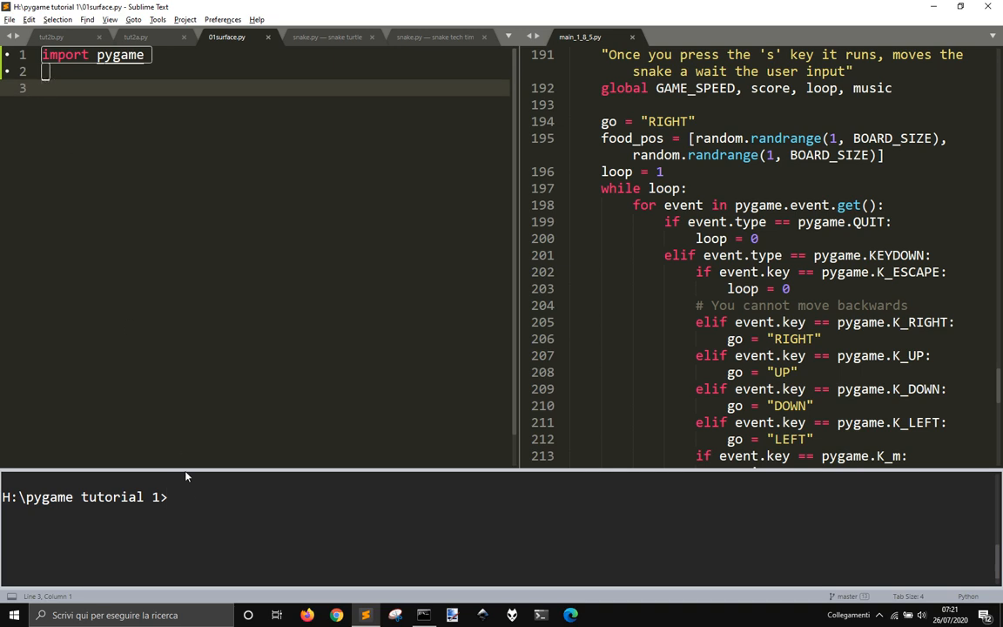
text(py)
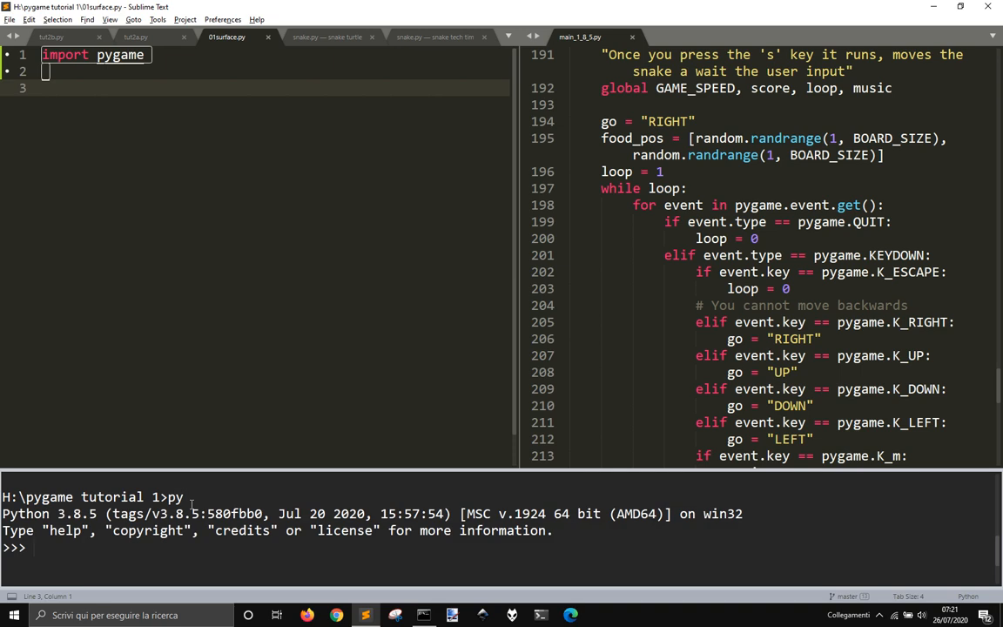
text(exit)
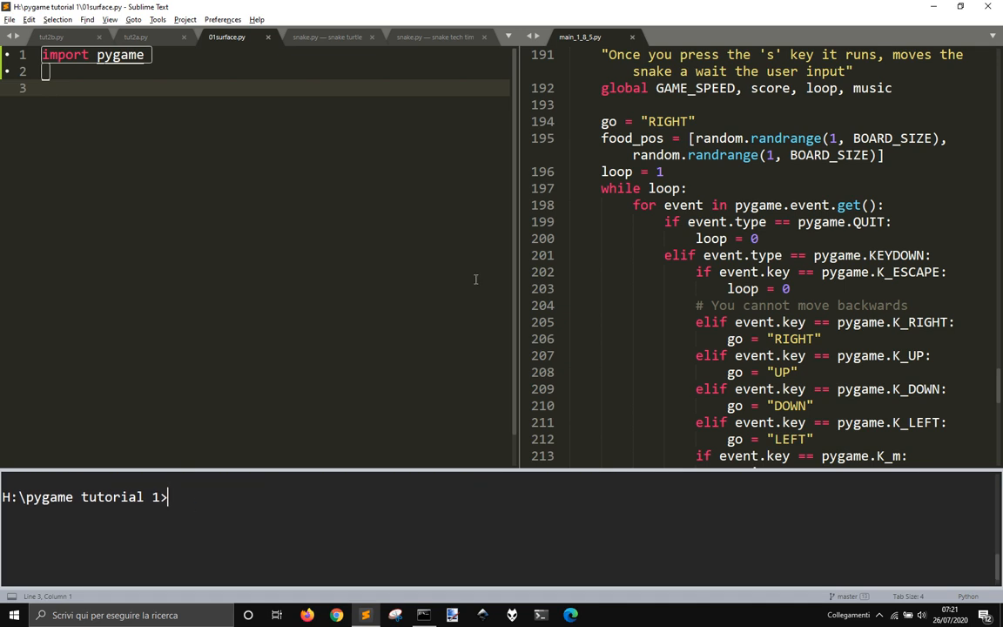
mouse_move(531, 338)
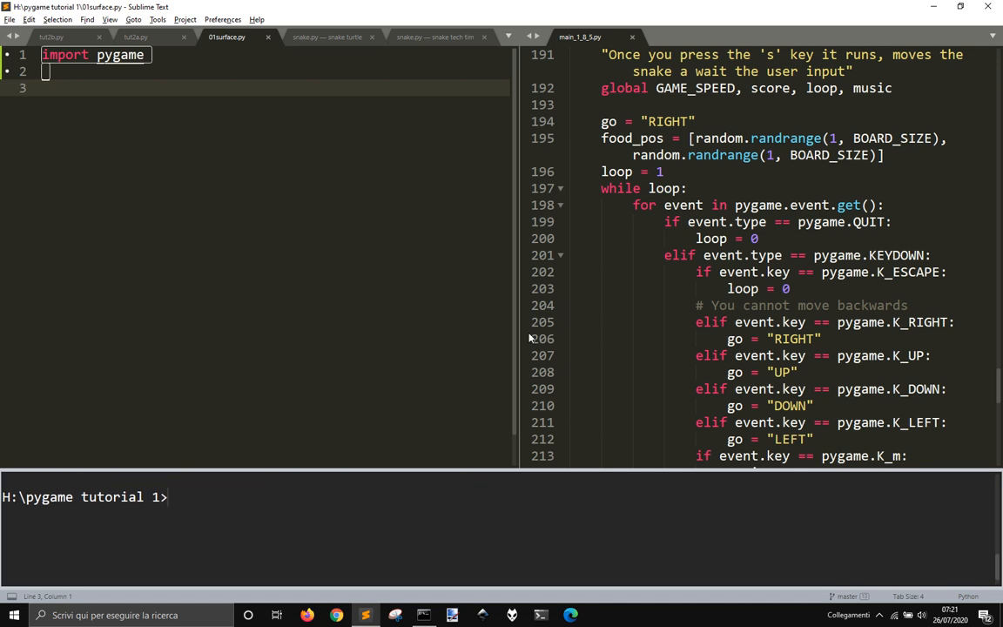
mouse_move(622, 307)
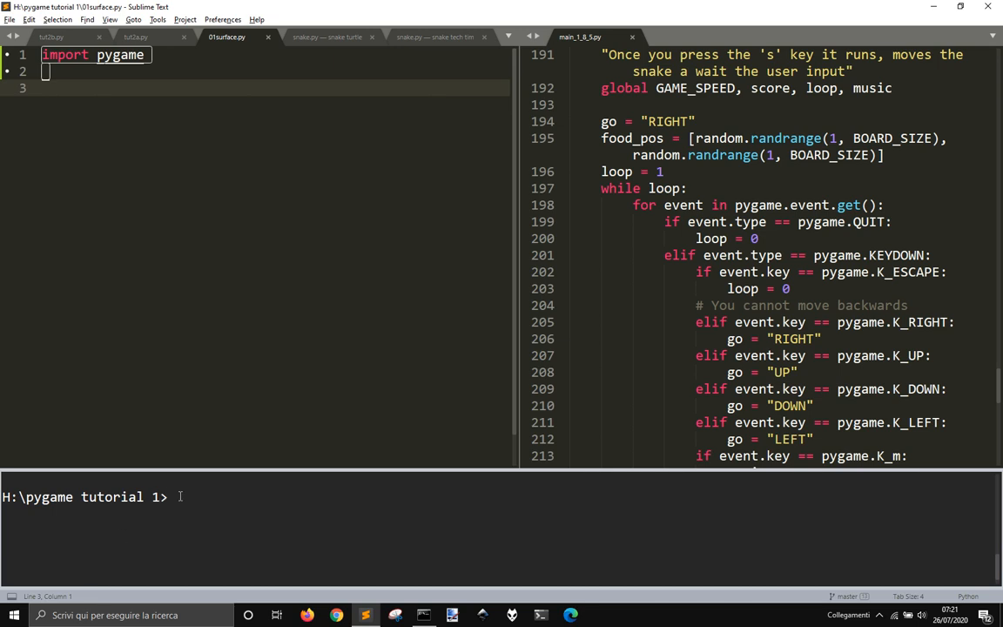
mouse_move(164, 358)
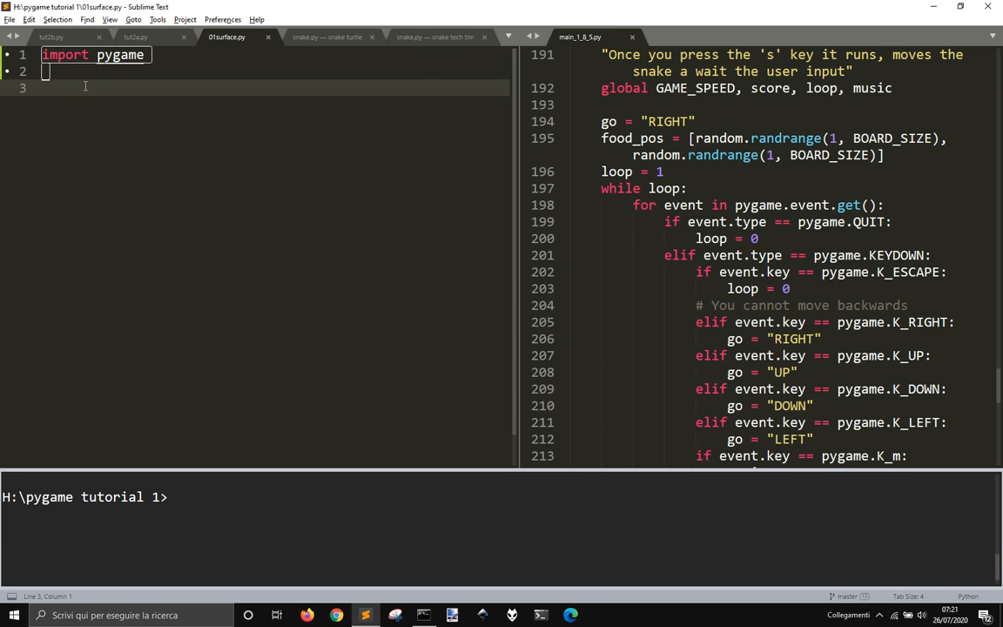
Add pygame.init() and screen = pygame.display.set_mode((400, 400)) below the import.
key(enter)
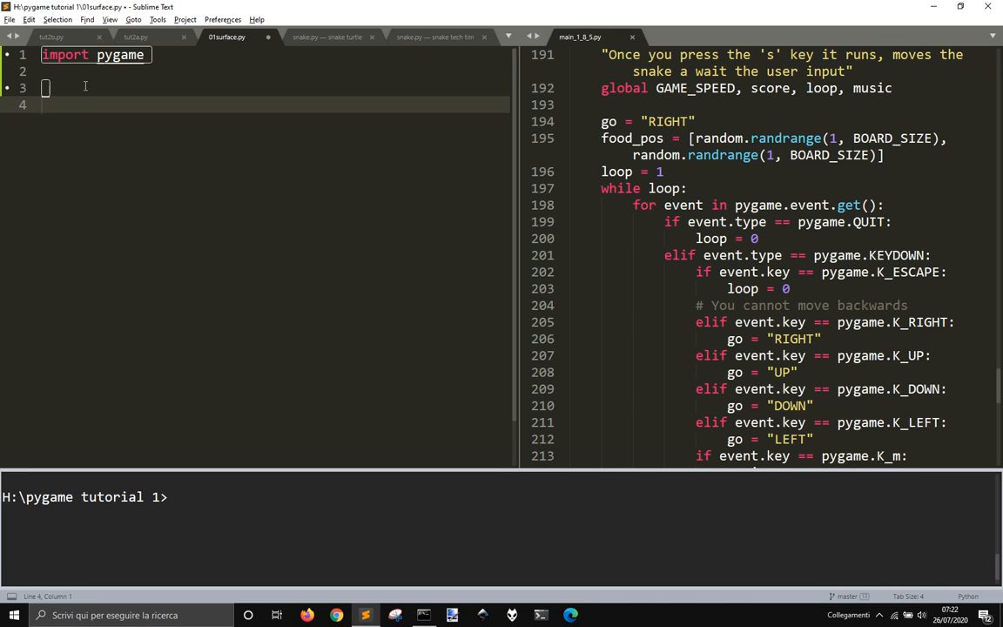
text(pygame)
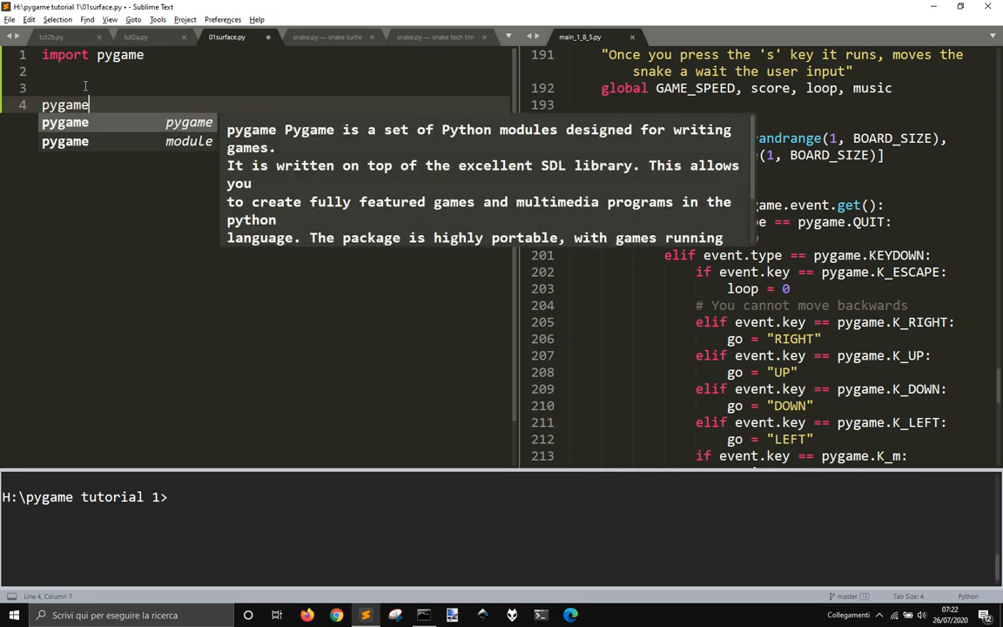
text(.init()
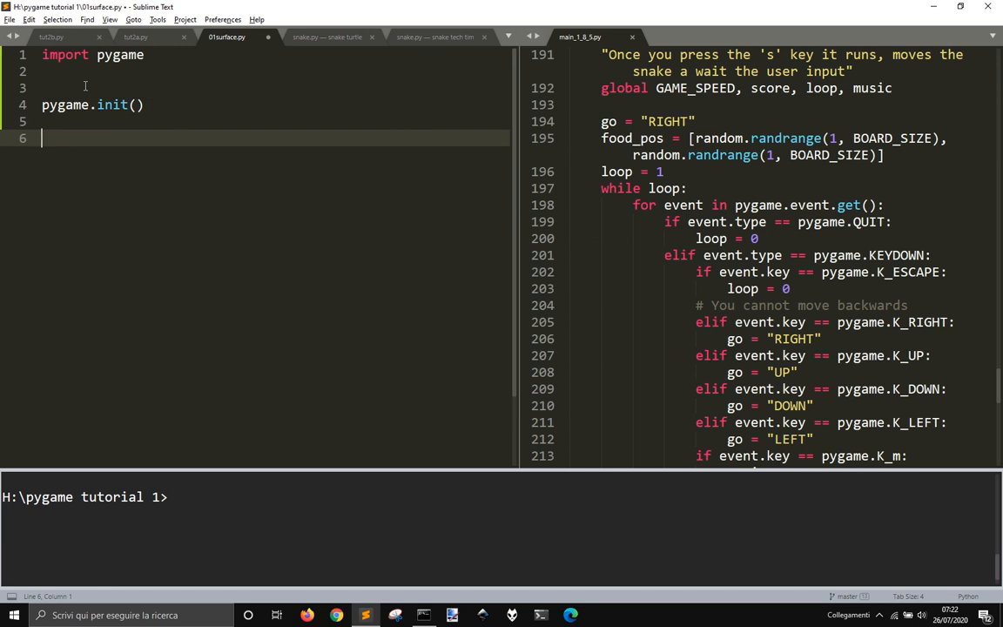
text(scr)
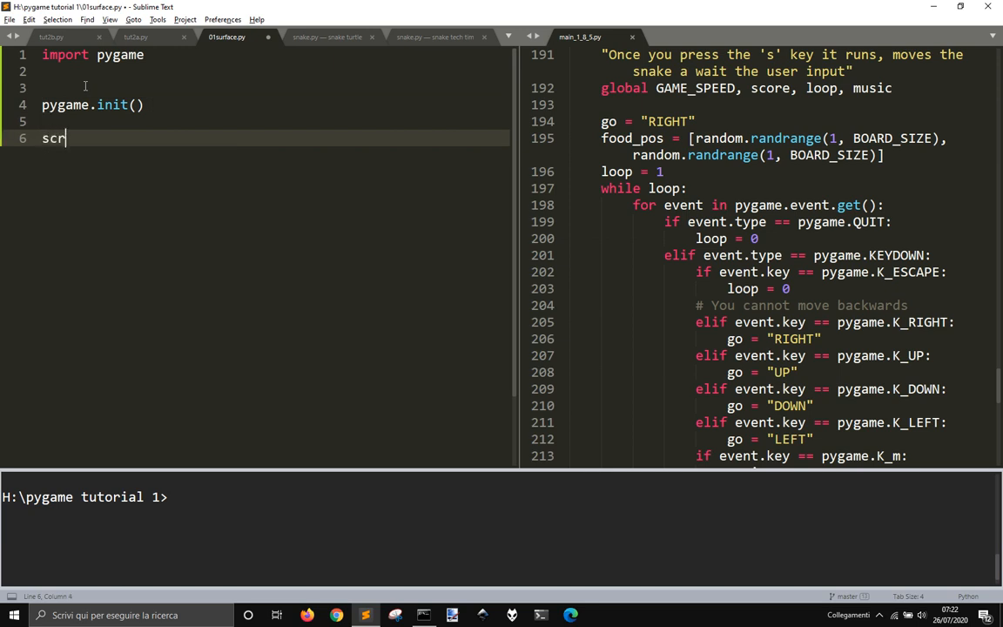
text(een =)
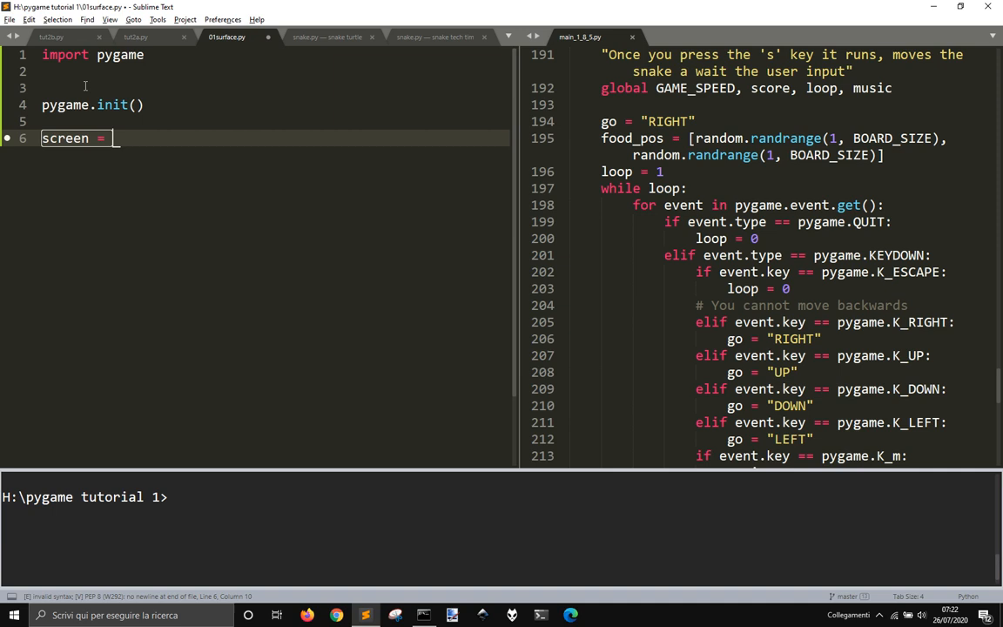
text(pygame.display.set_mode(()
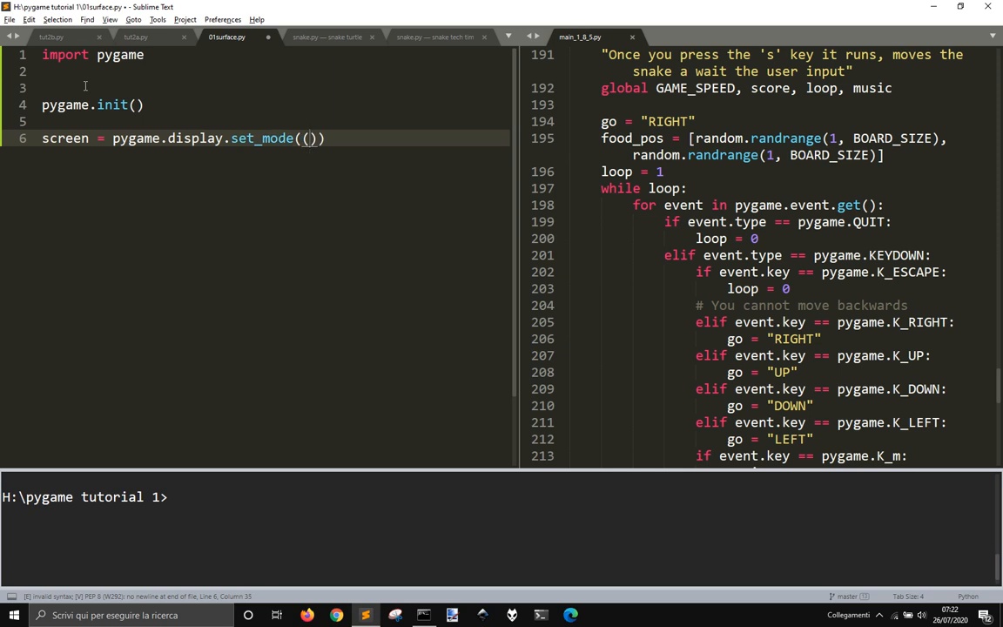
text(400, 400)
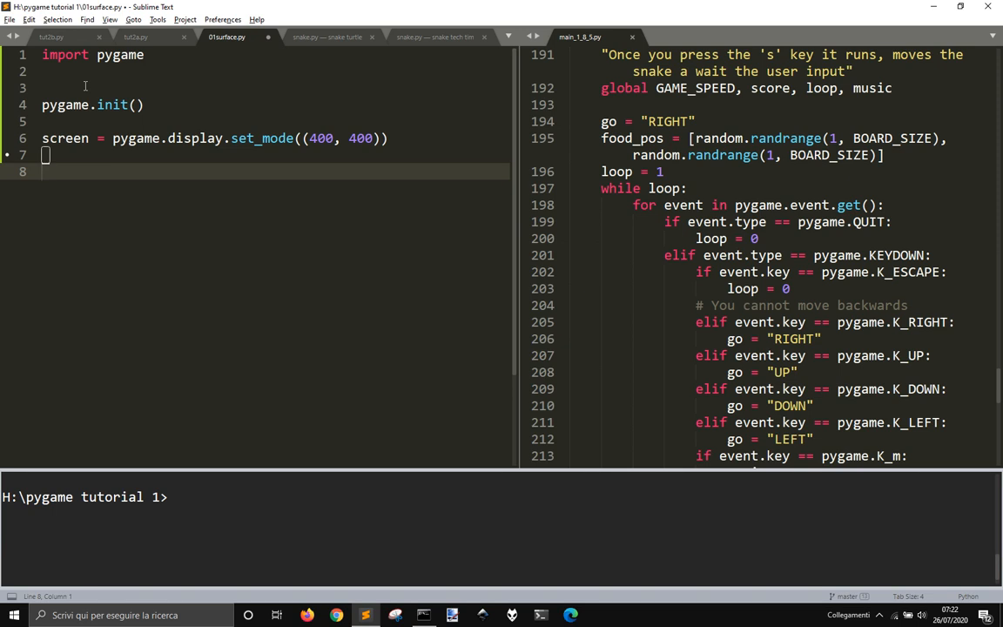
Save the script and run py 01surface.py in the terminal.
key(ctrl+s)
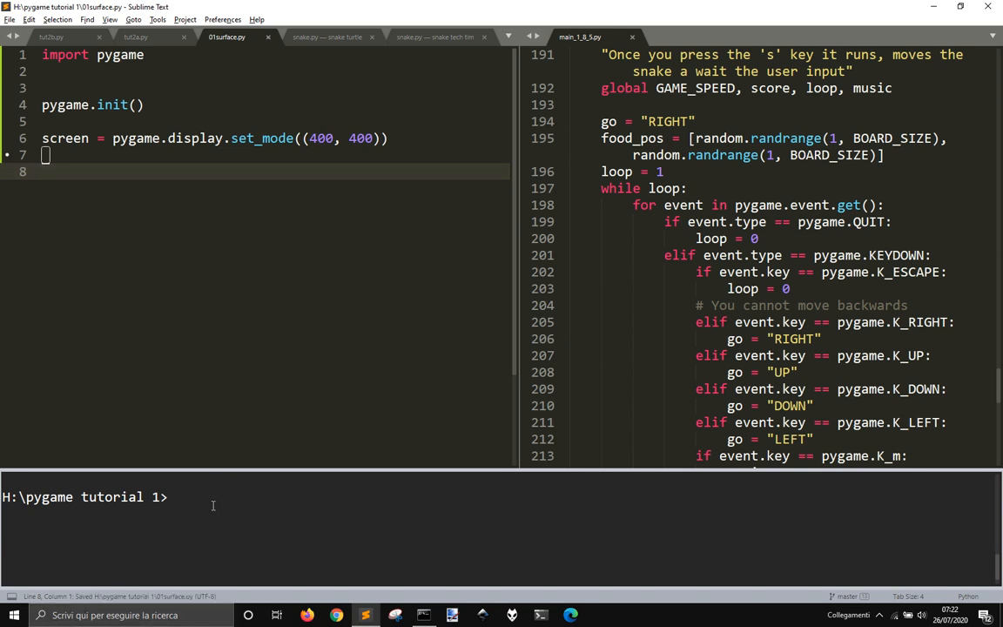
text(p)
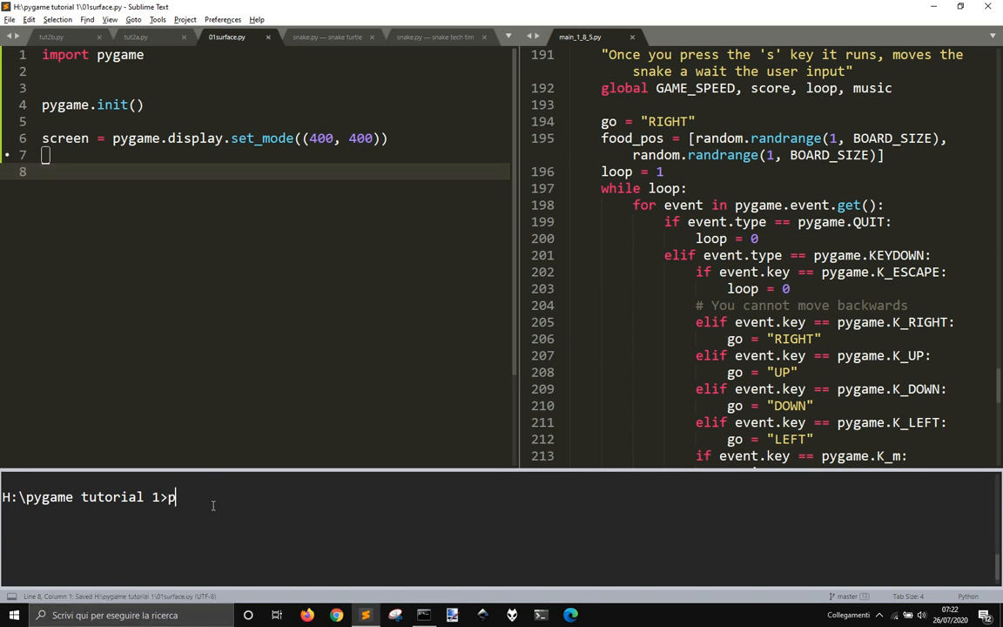
text(y instal)
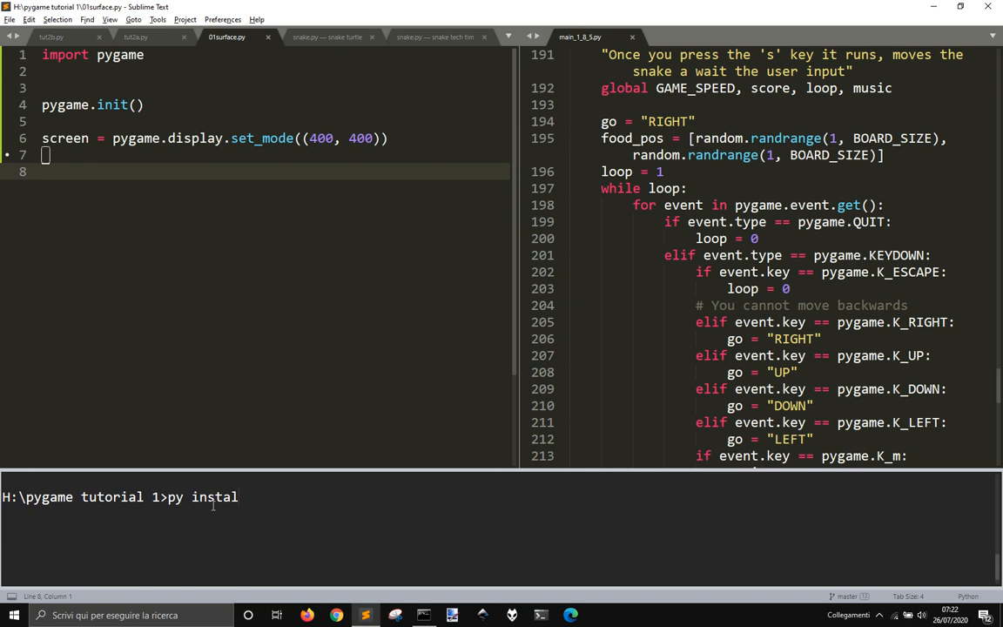
text(l)
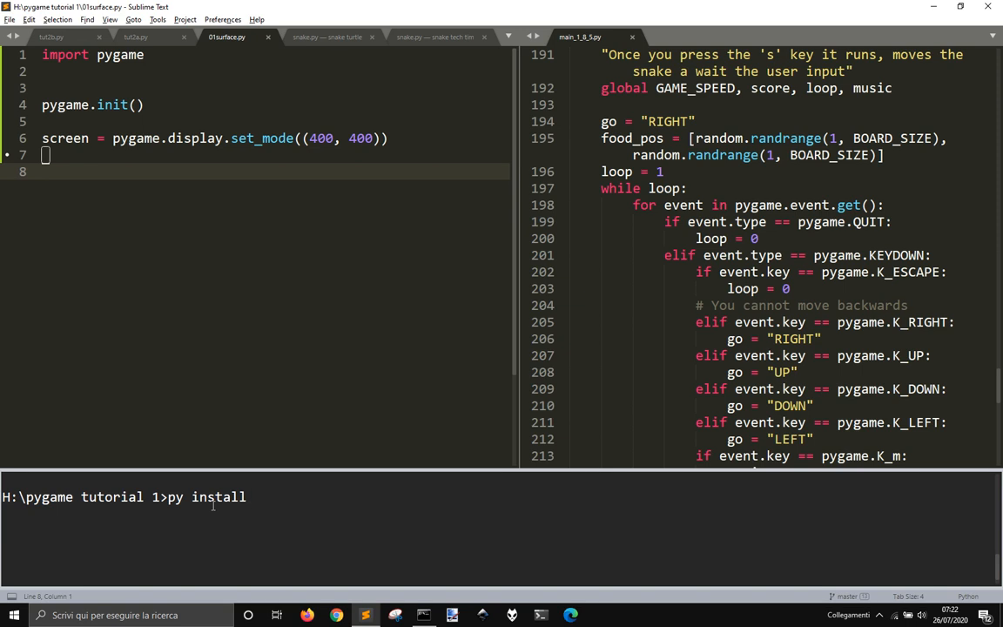
key(BackSpace)
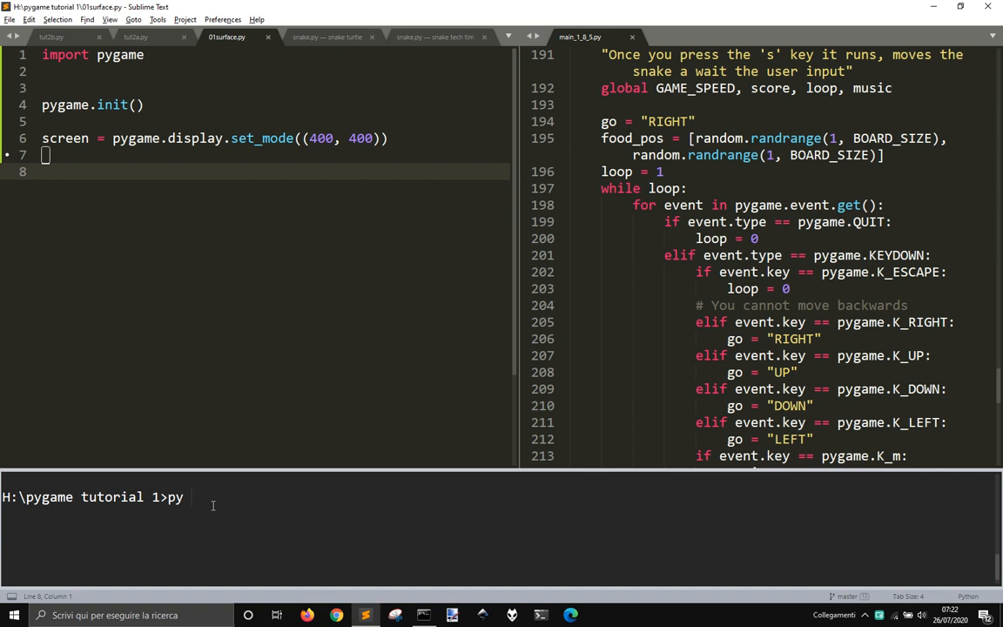
text(01su)
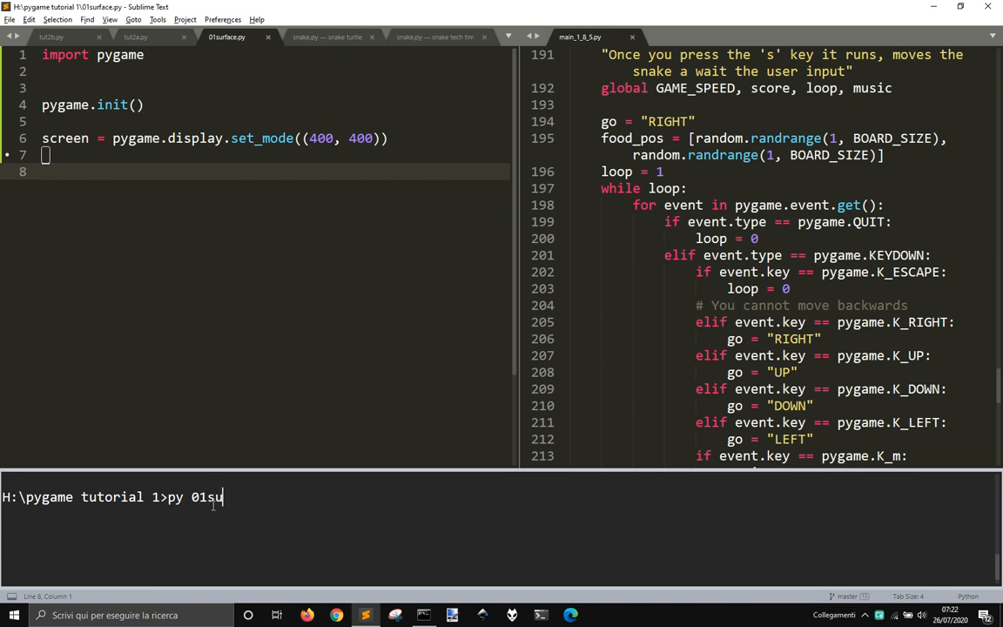
text(rface.py)
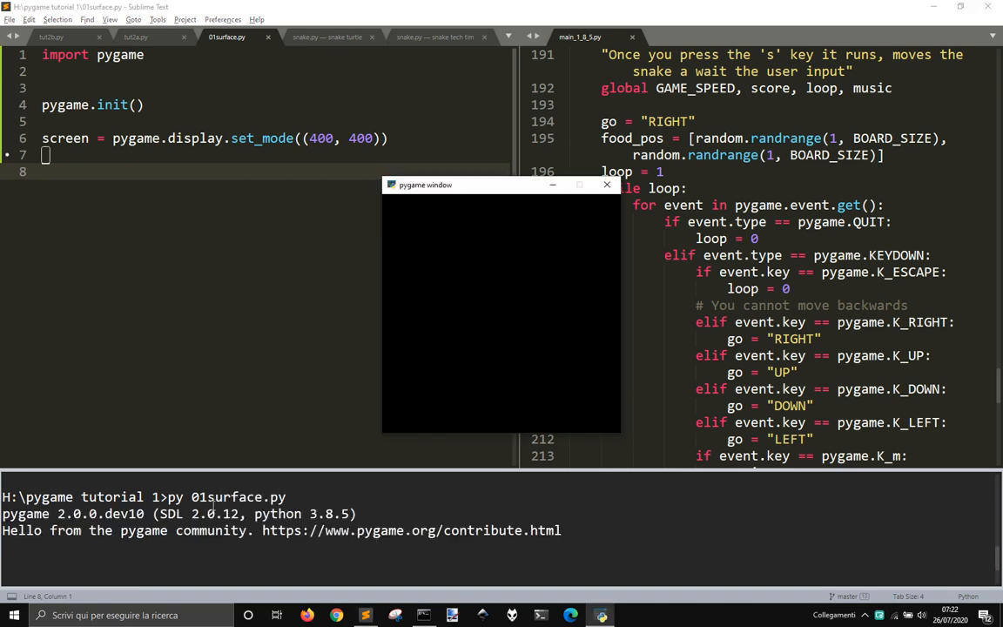
click(607, 184)
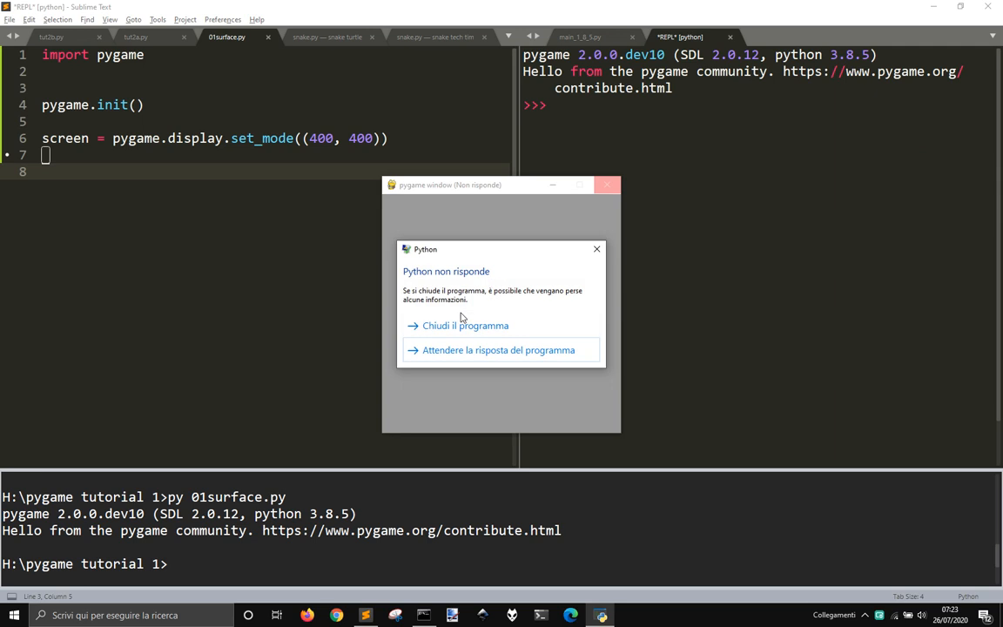
Close the unresponsive Python program and cancel the crash report.
click(465, 324)
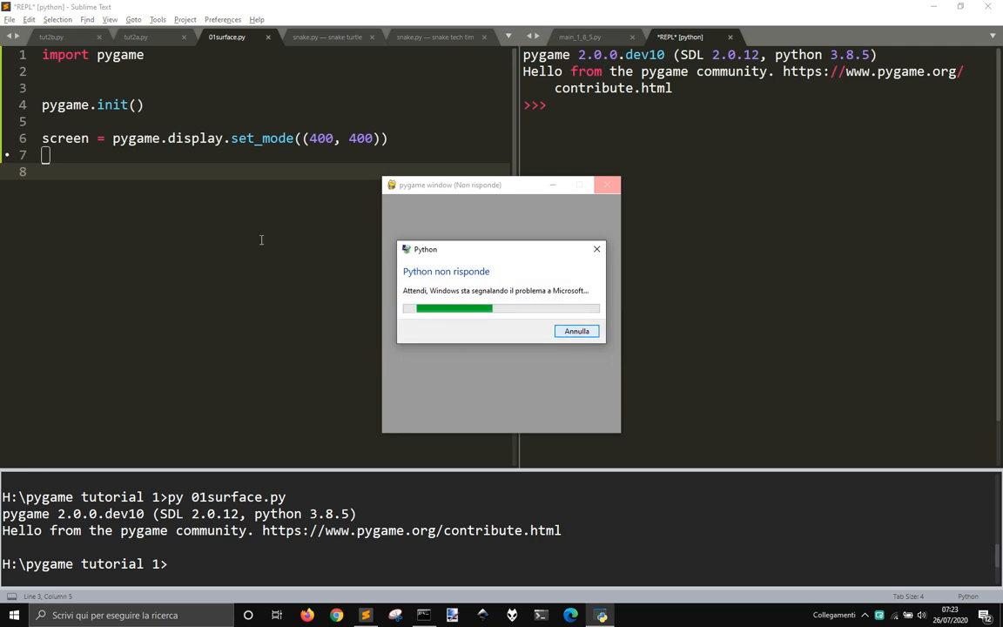
click(576, 331)
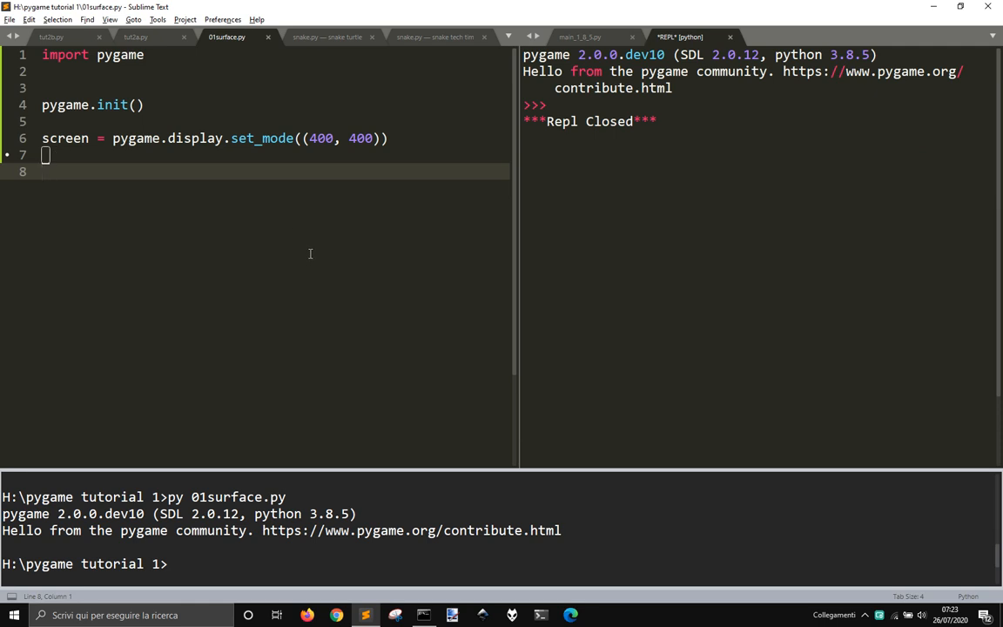
mouse_move(363, 267)
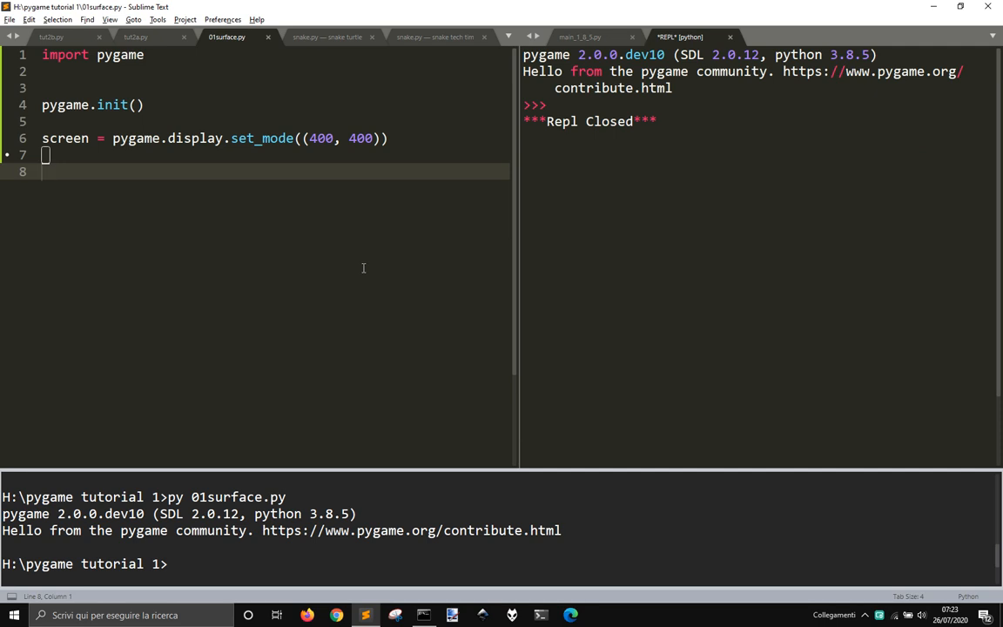
Write a while True loop that breaks on pygame.QUIT, followed by pygame.quit().
text(while True)
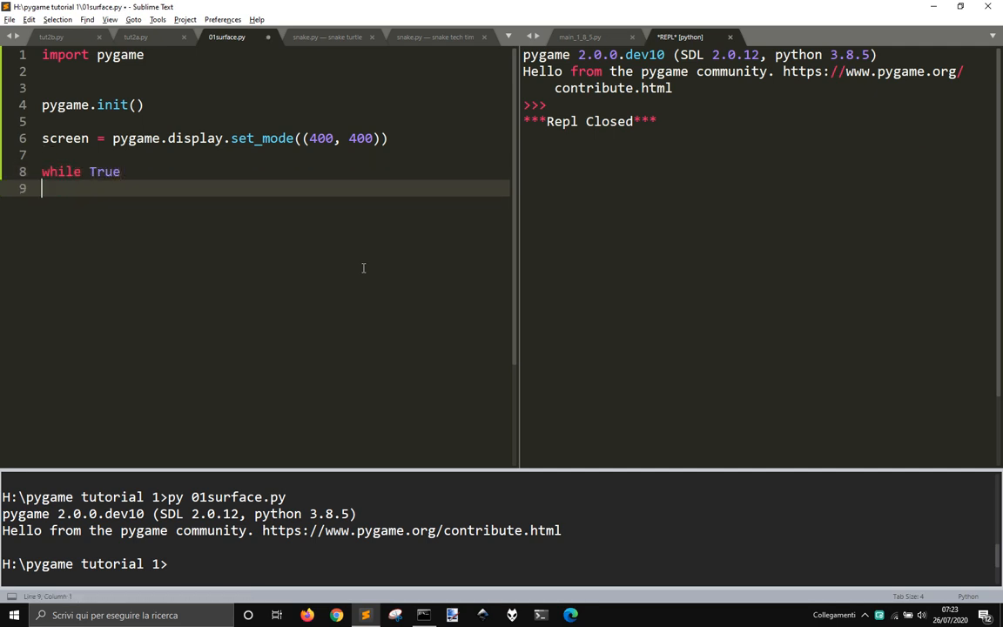
key(Tab)
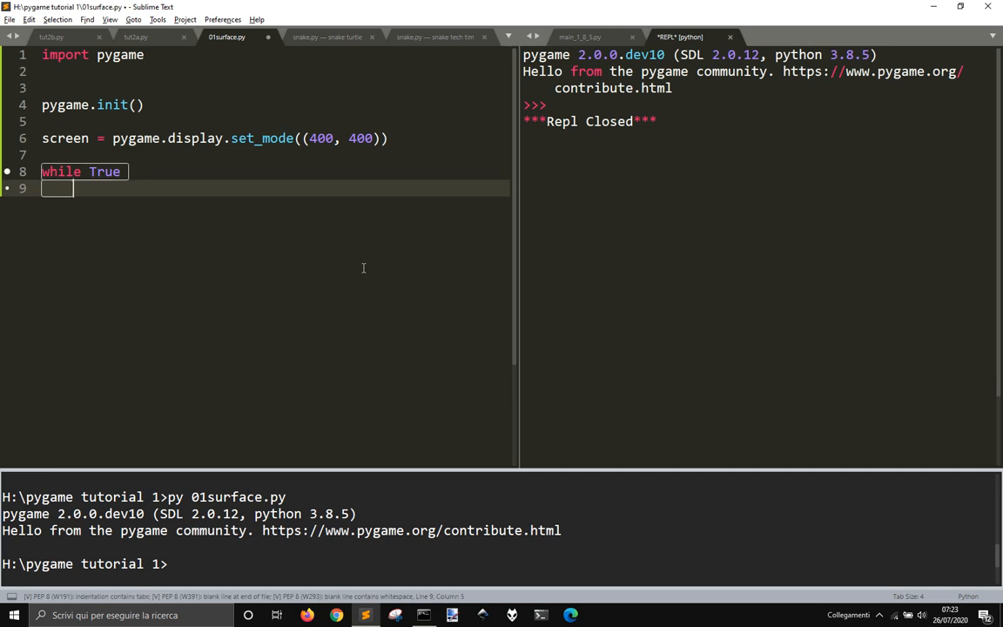
text(if)
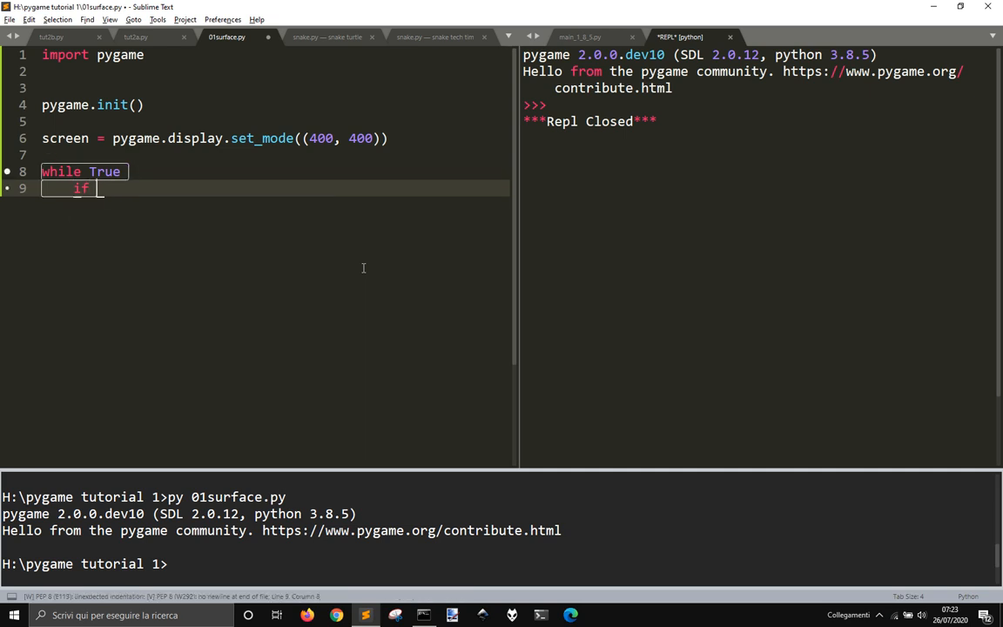
text(pygaem)
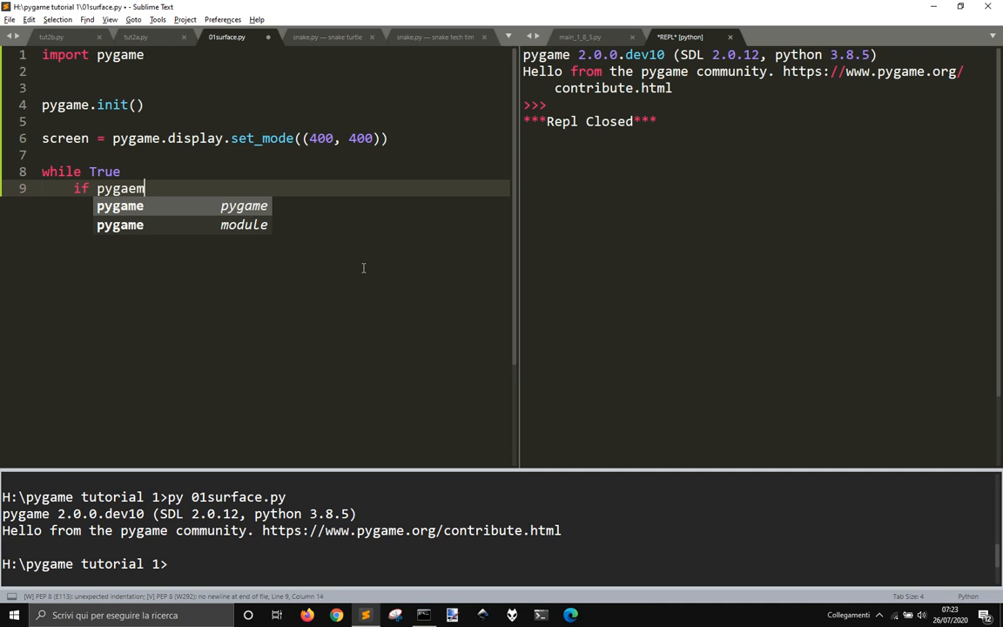
text(.)
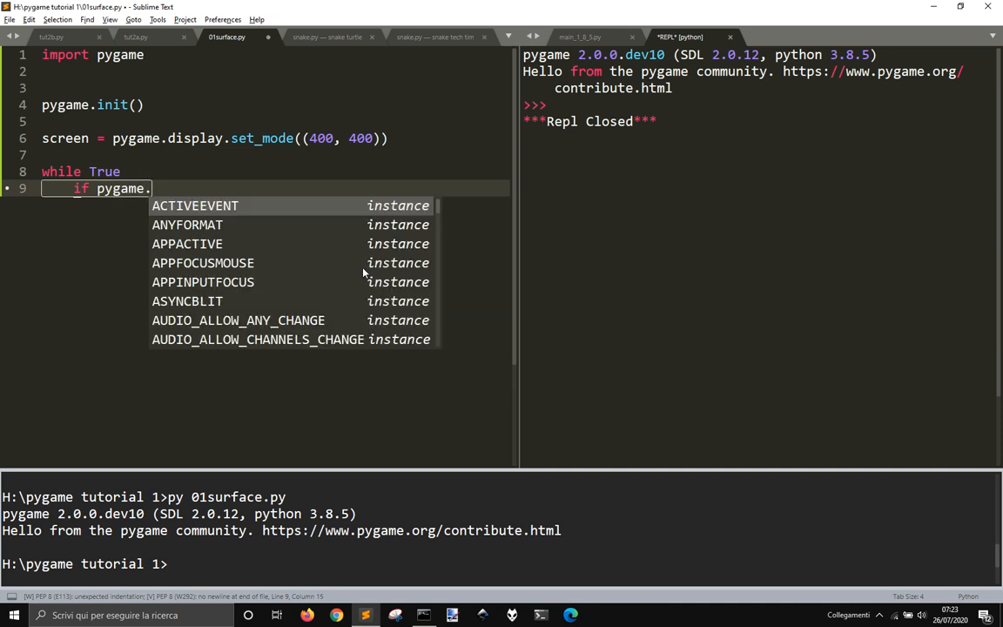
text(event.)
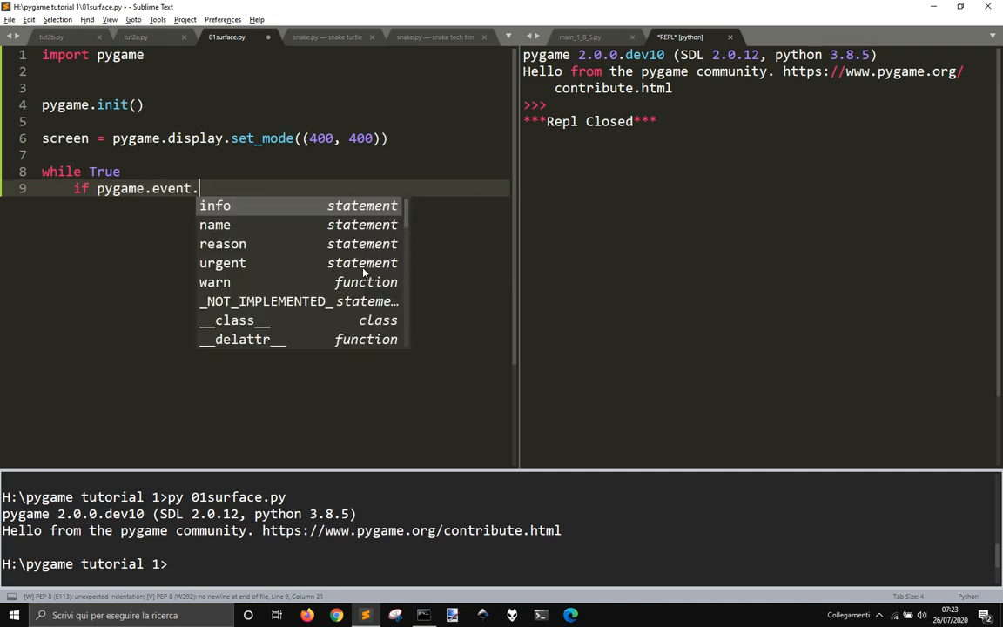
text(get())
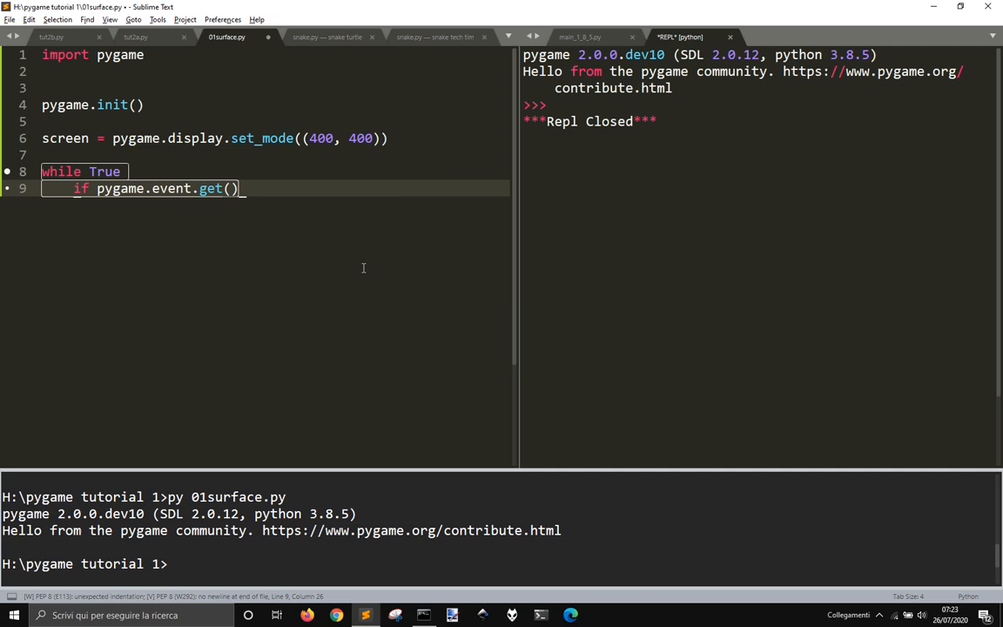
text(pygame.QUIT)
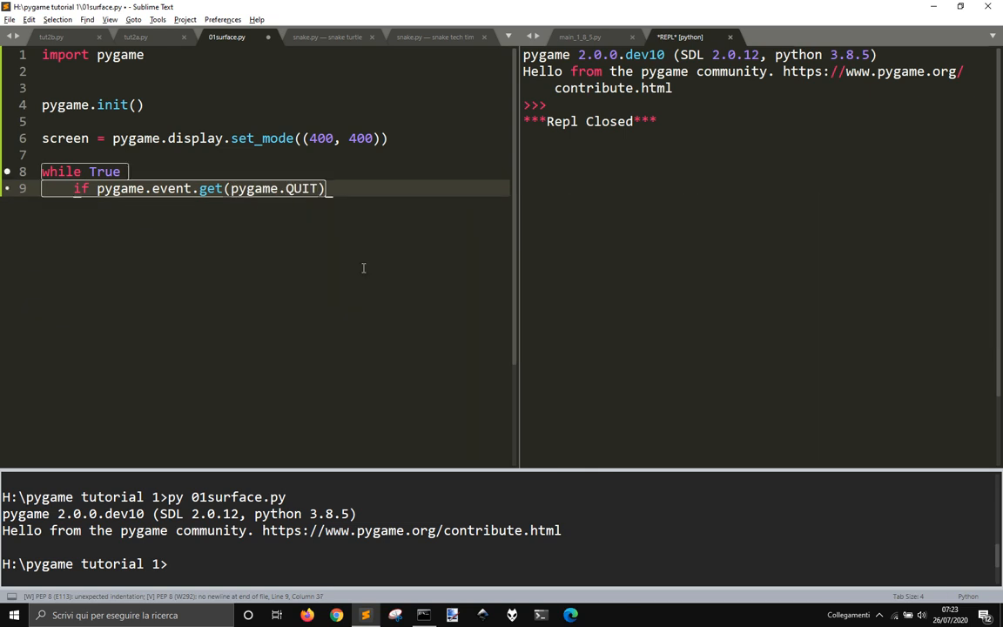
text(:)
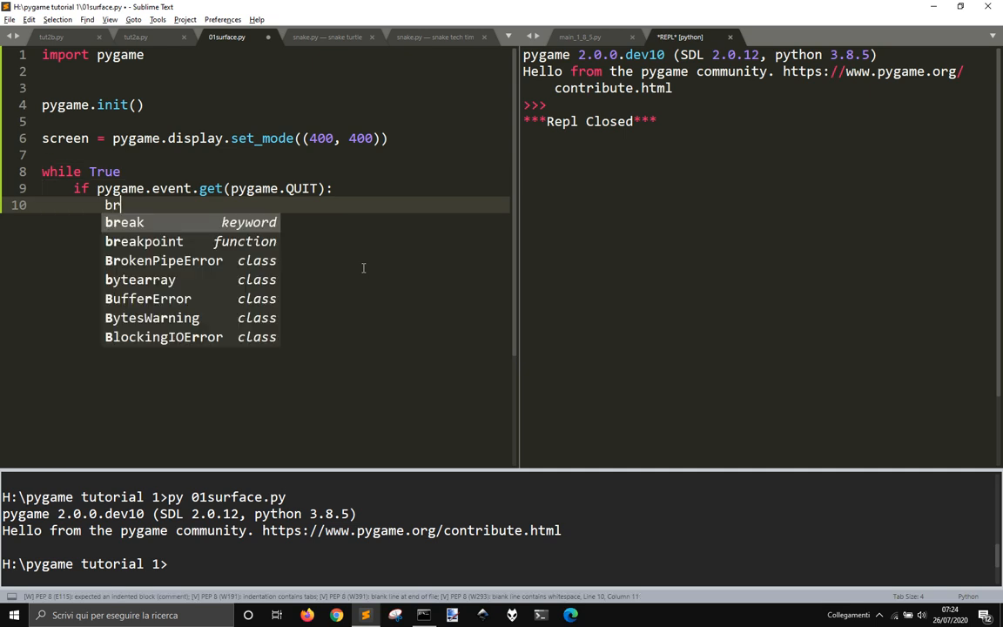
text(eak)
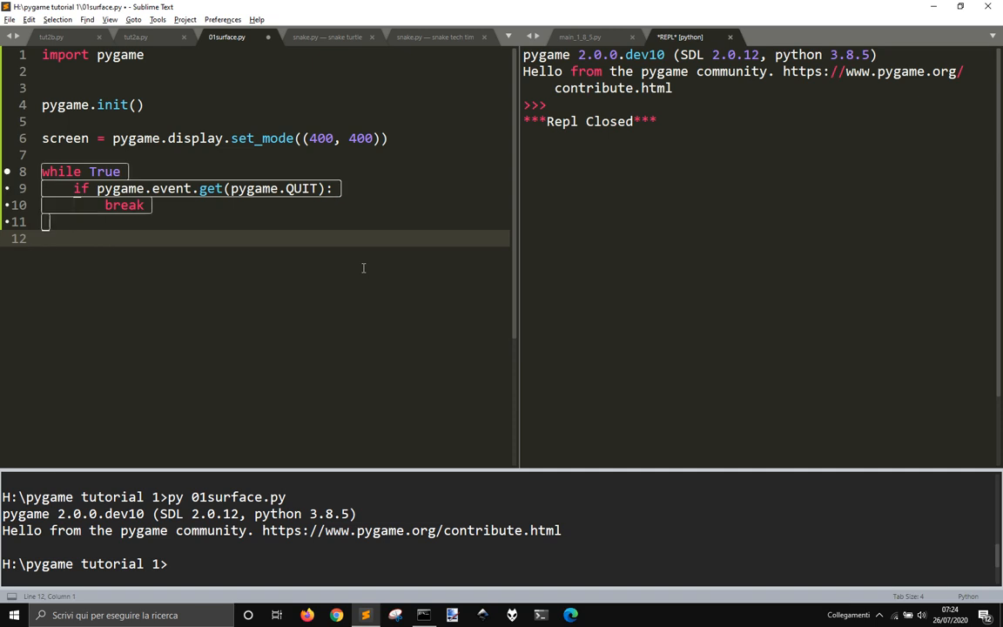
text(pygam)
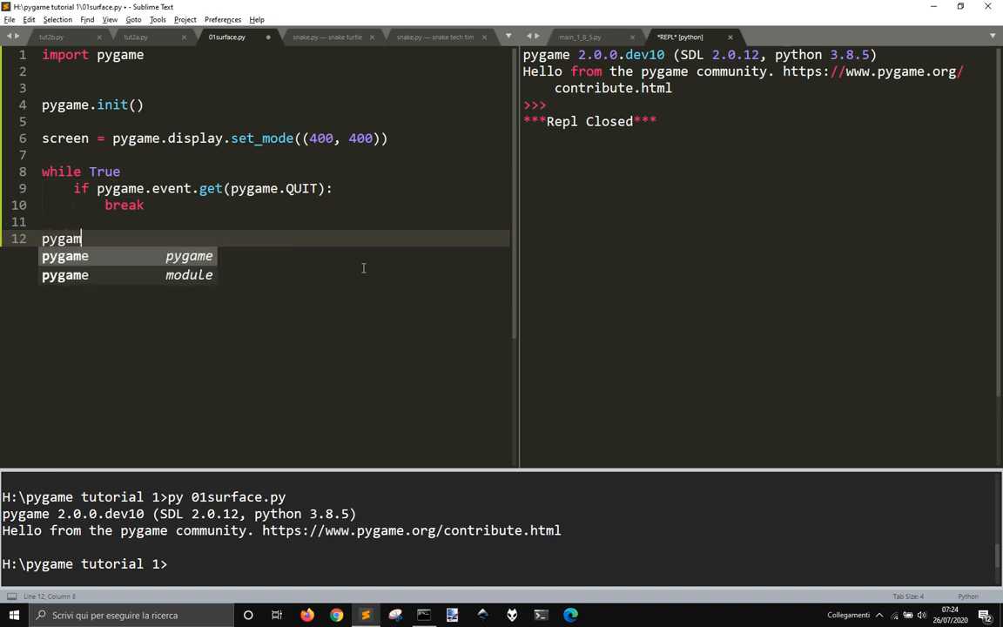
text(e.quit()
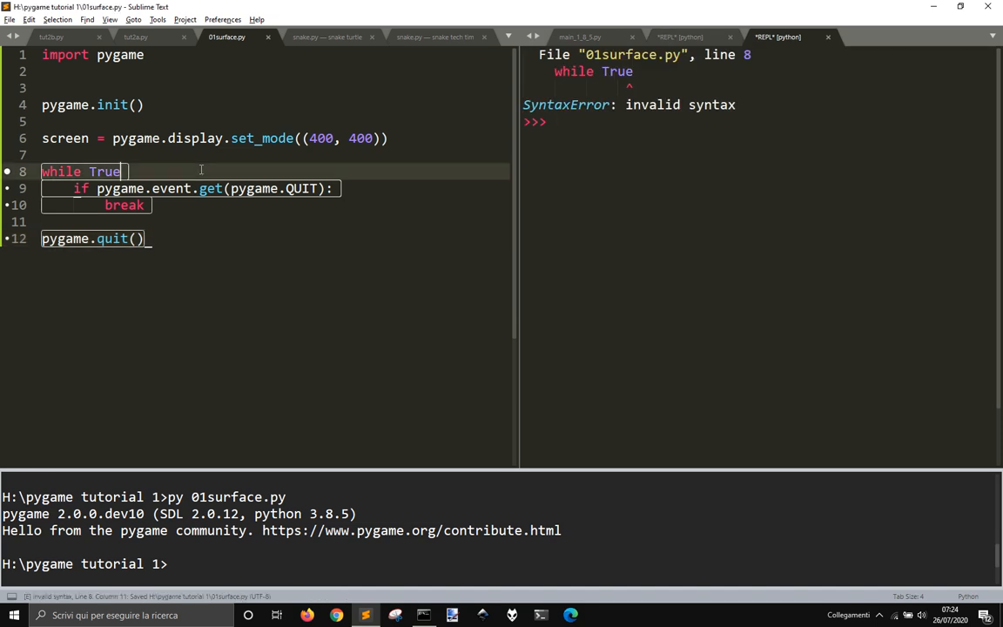
Add the colon after while True, save, rerun, and close the pygame window.
text(:)
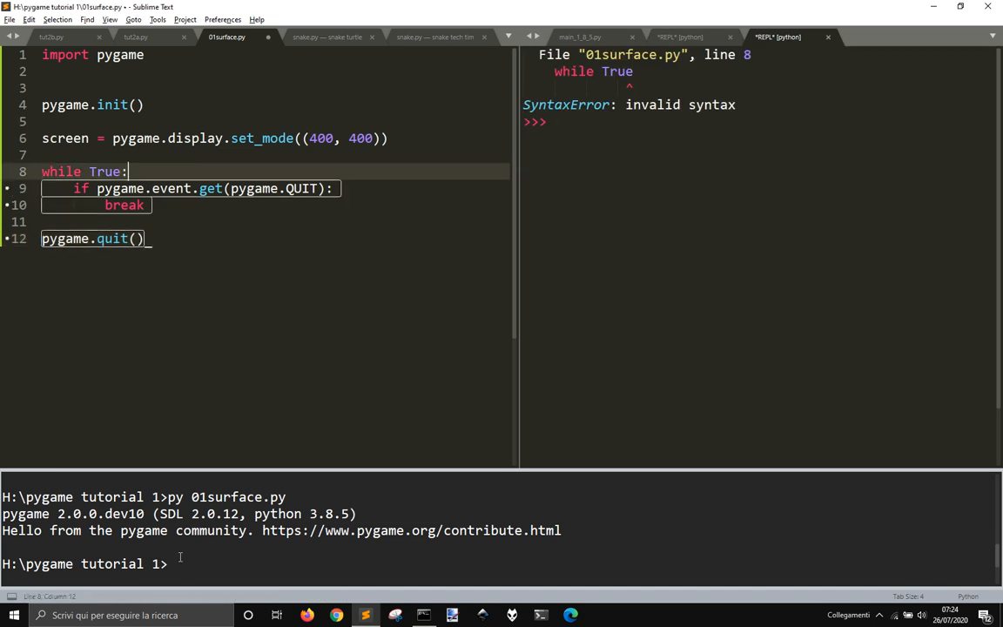
key(ctrl+s)
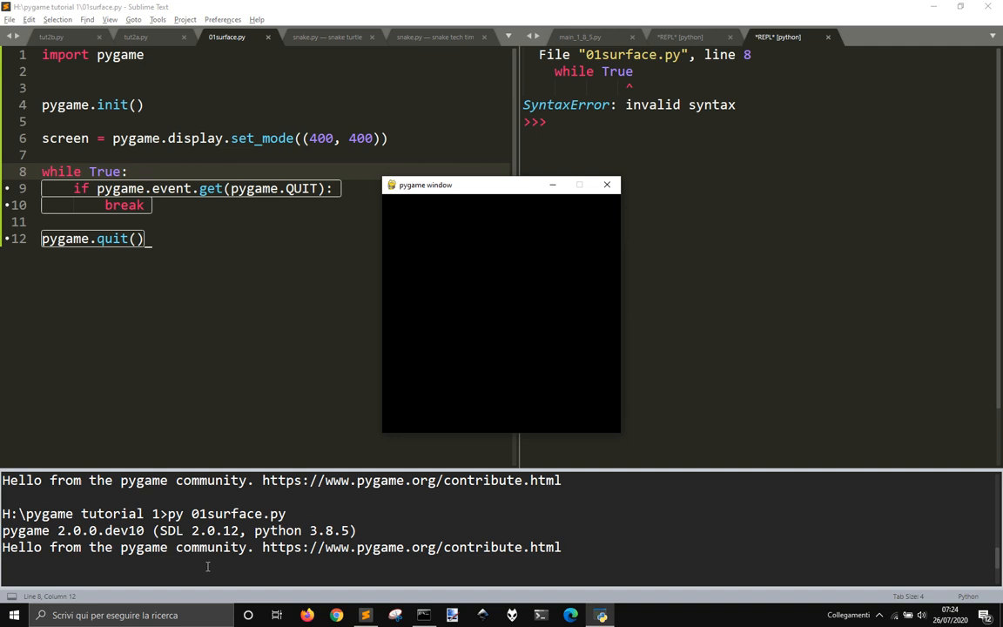
mouse_move(607, 185)
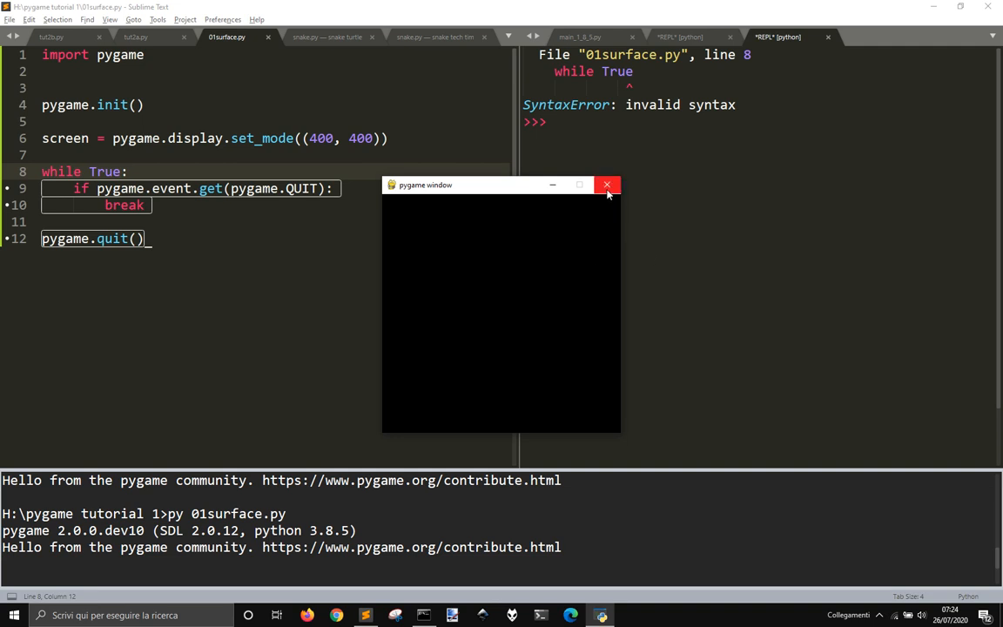
click(608, 185)
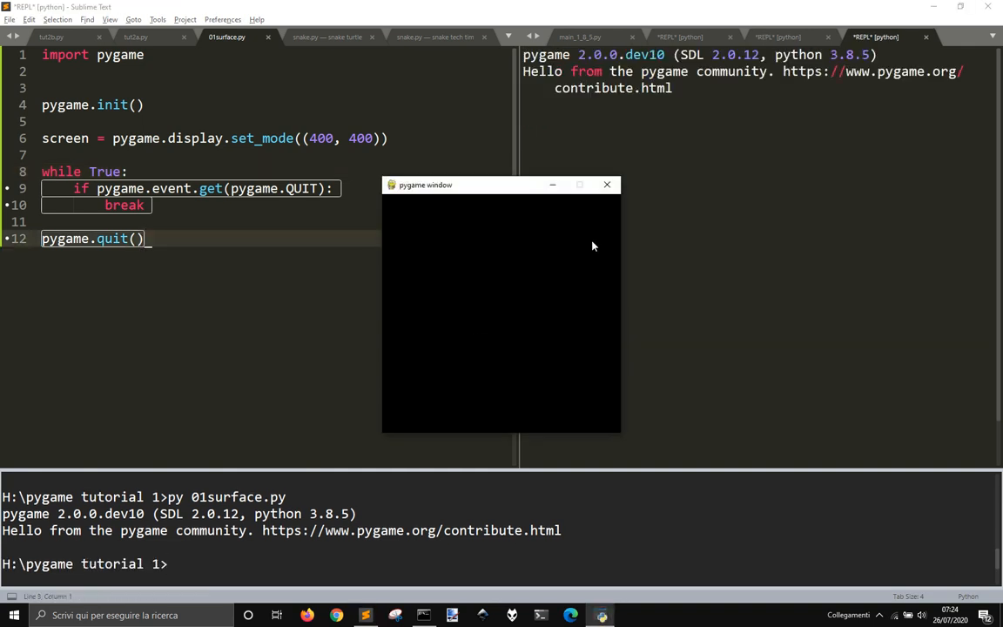
click(607, 185)
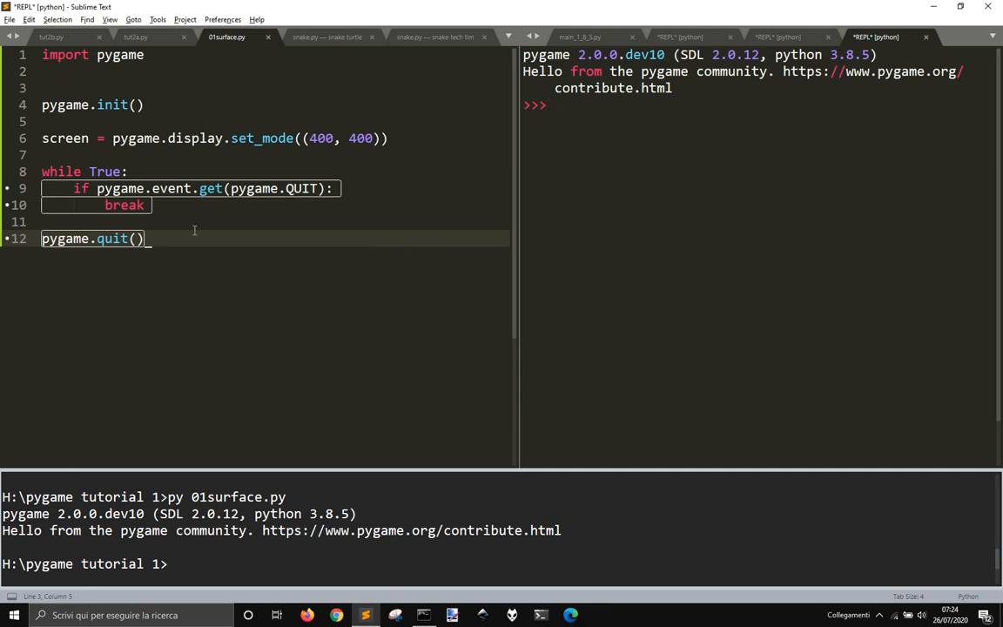
key(ctrl+s)
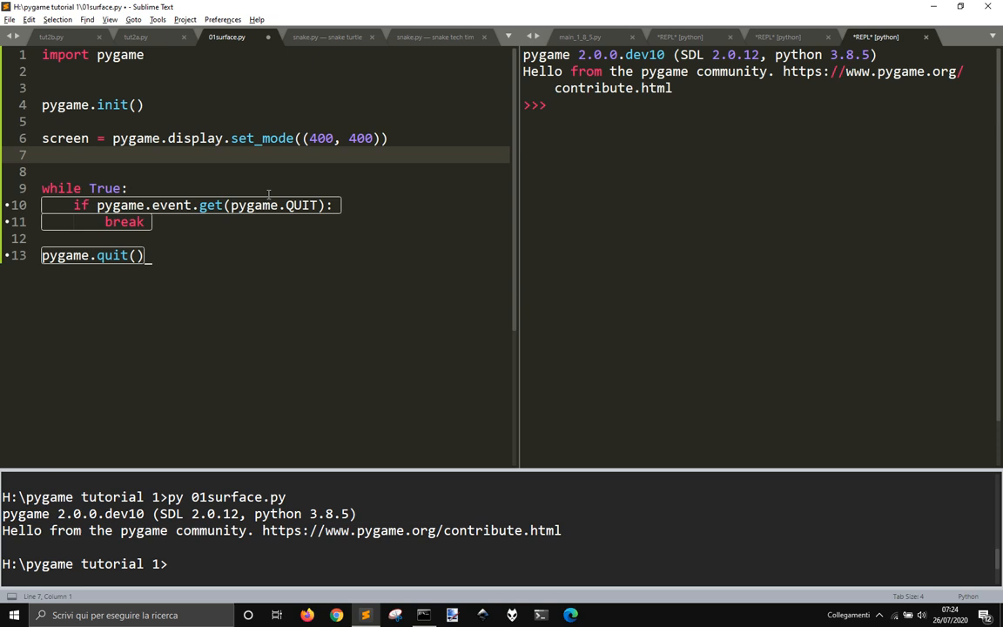
Add square = pygame.Surface((200, 200)) on line 7.
text(s)
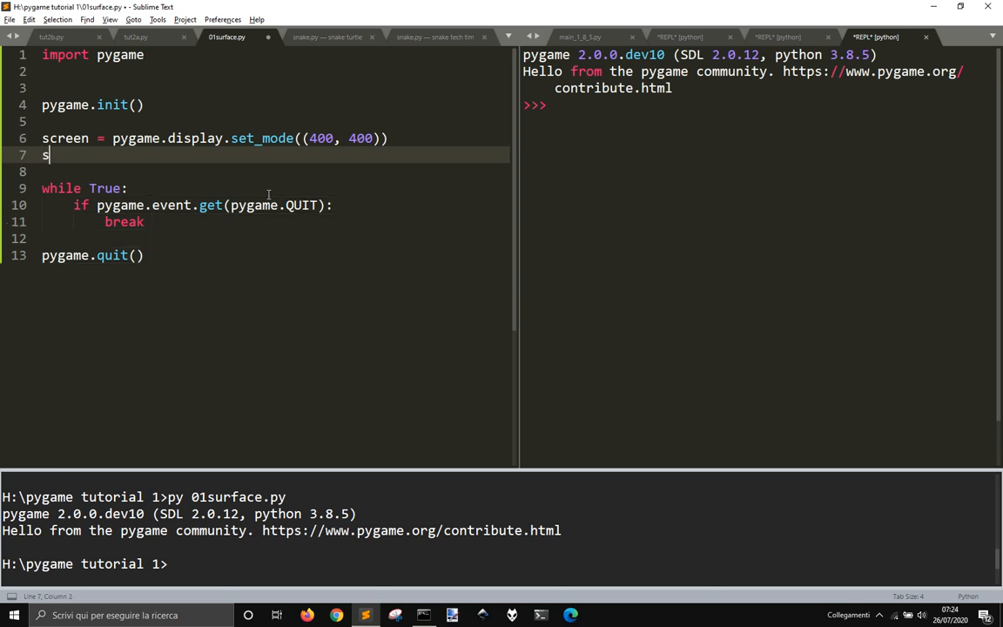
text(quare =)
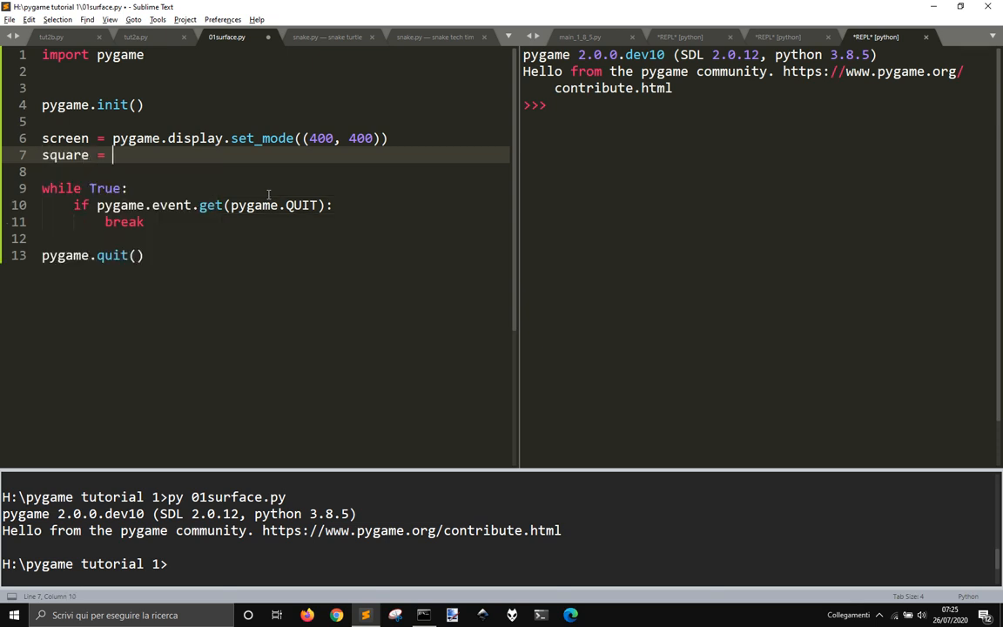
text(pyg)
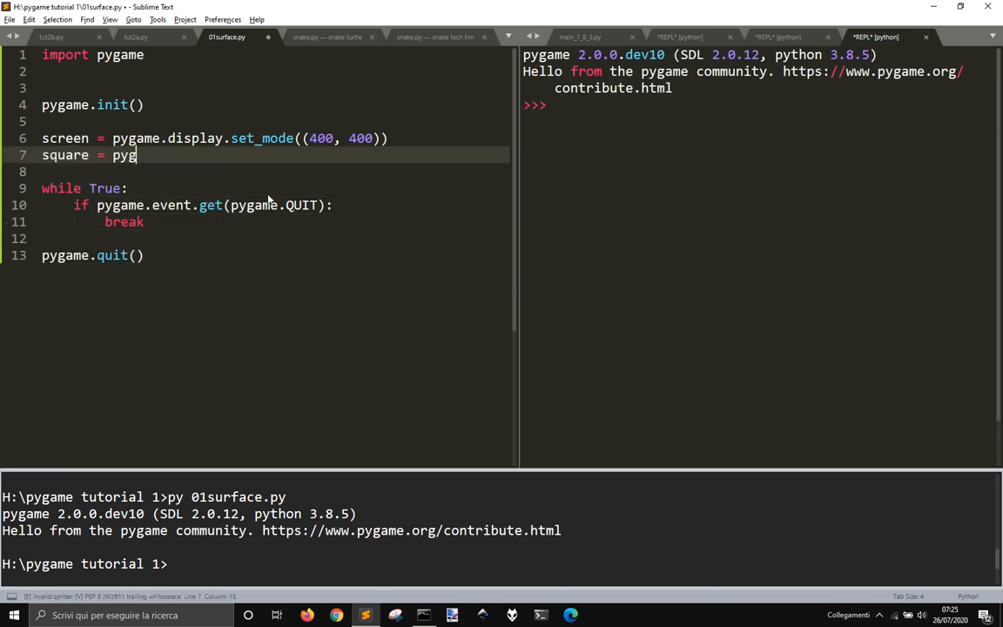
text(amn)
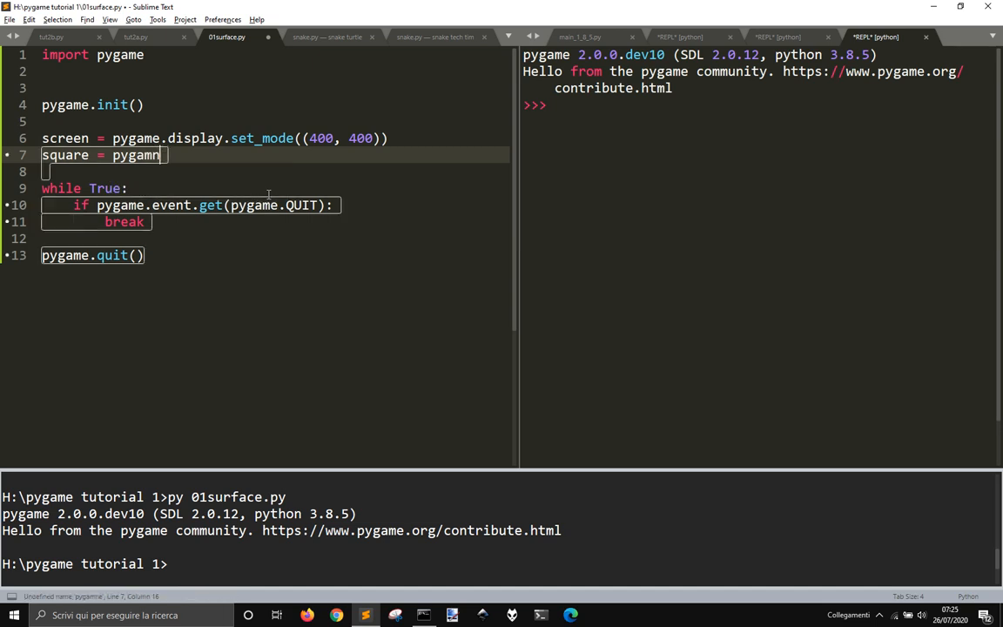
text(.Su)
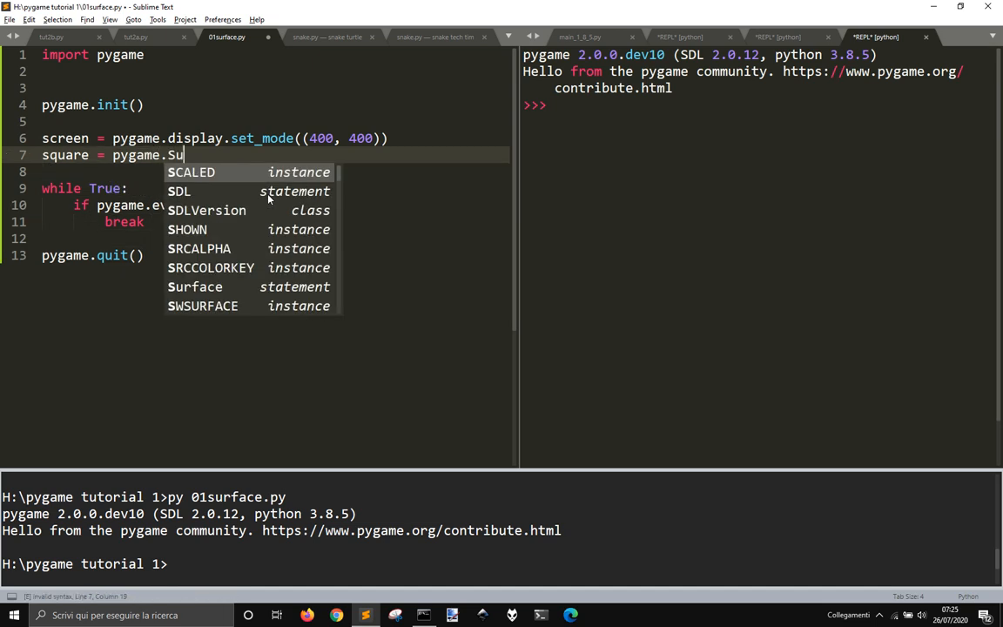
text(rga)
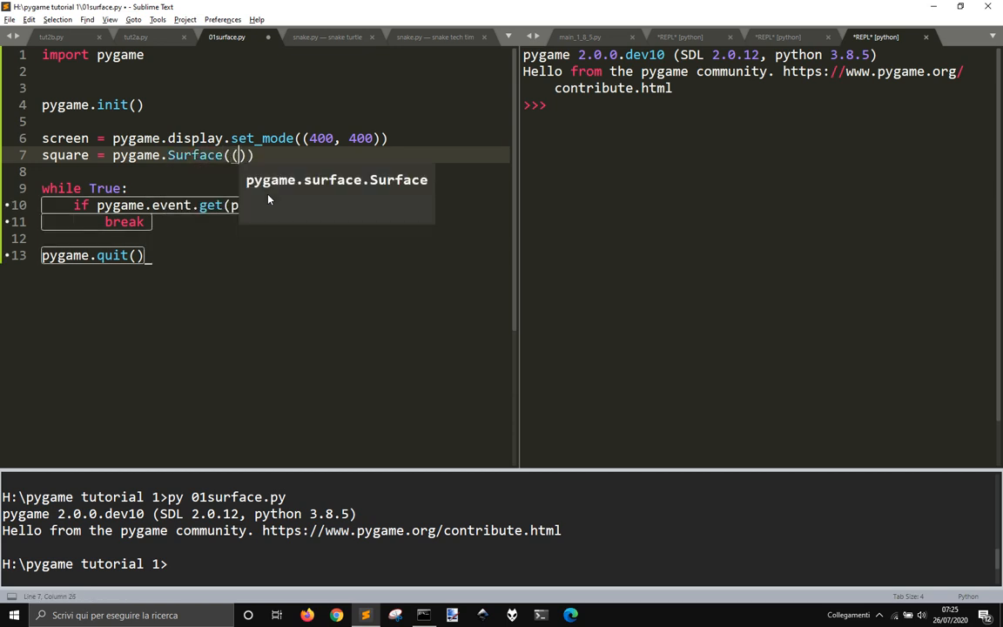
text(20,)
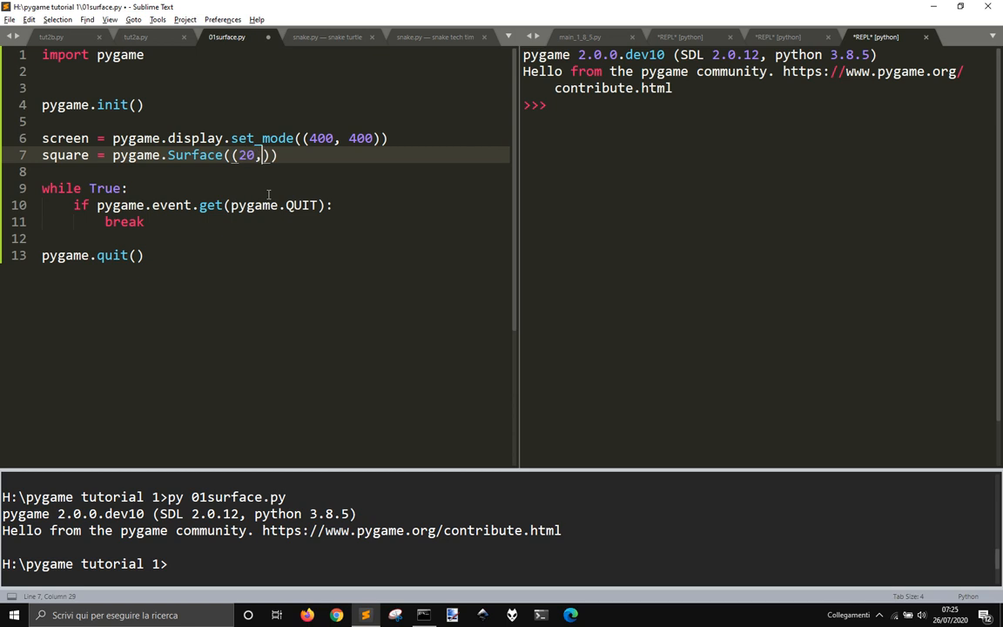
text(200)
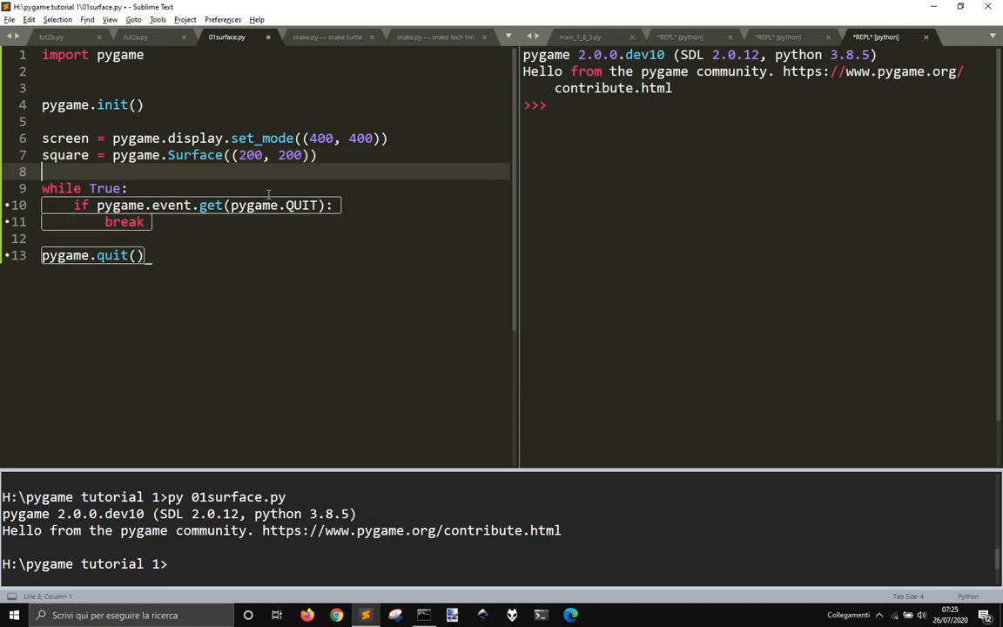
Add square.fill((255, 0, 0)) to colour the surface red.
text(squar)
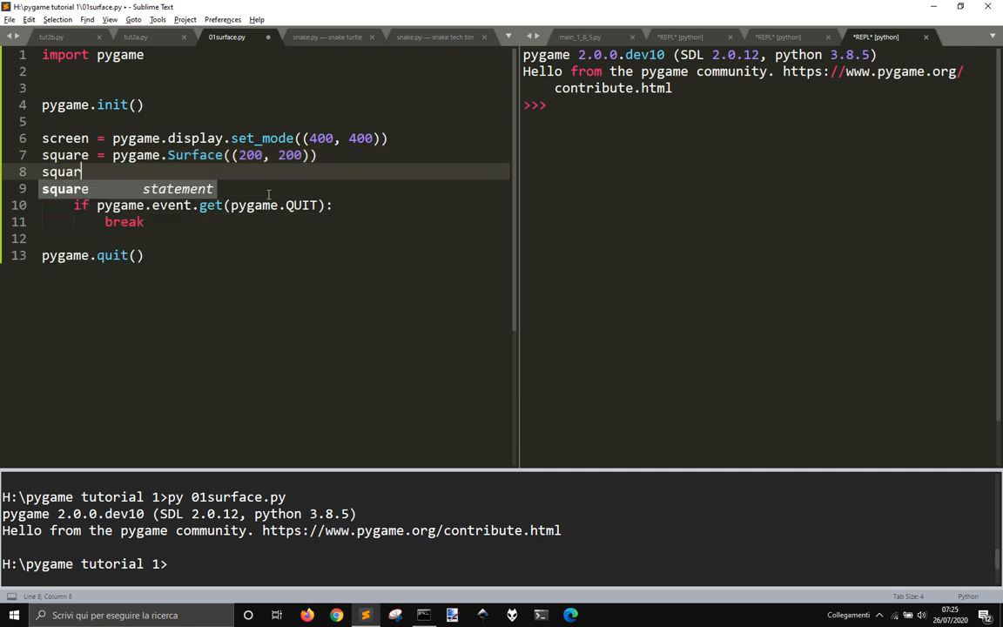
text(.fill(()
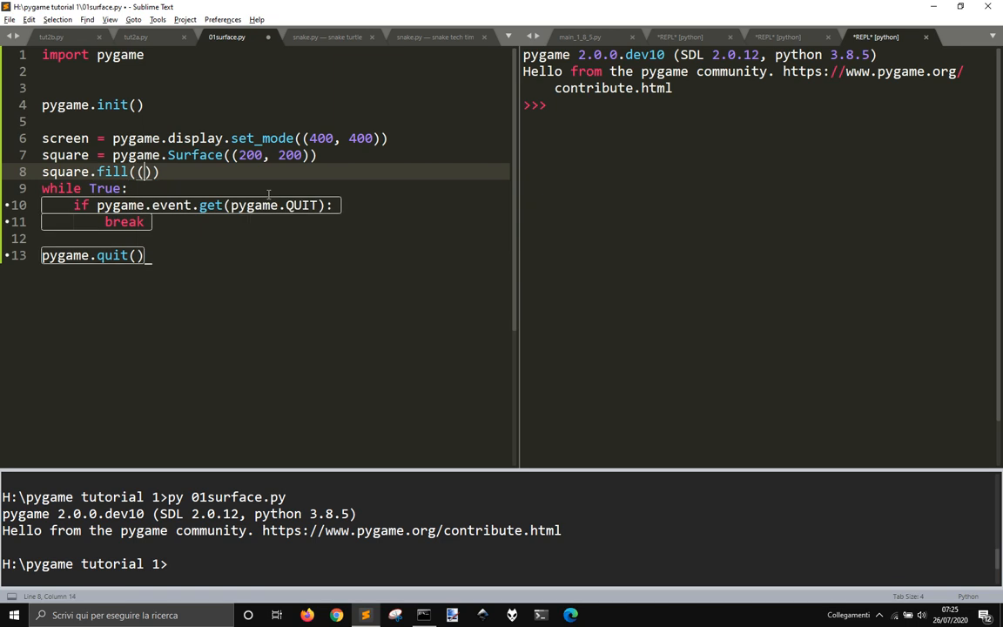
text(255,)
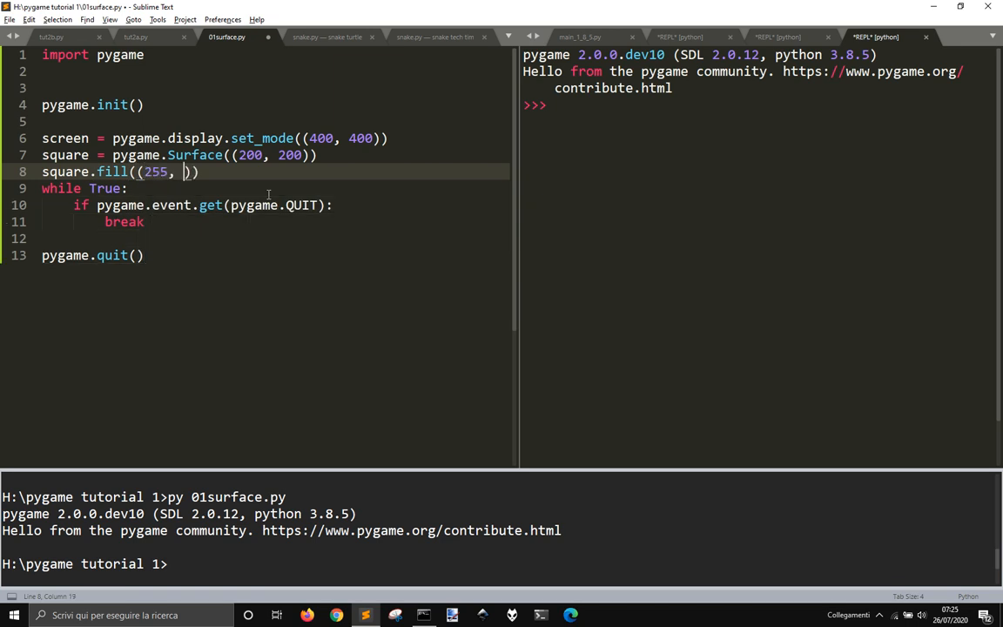
text(0,)
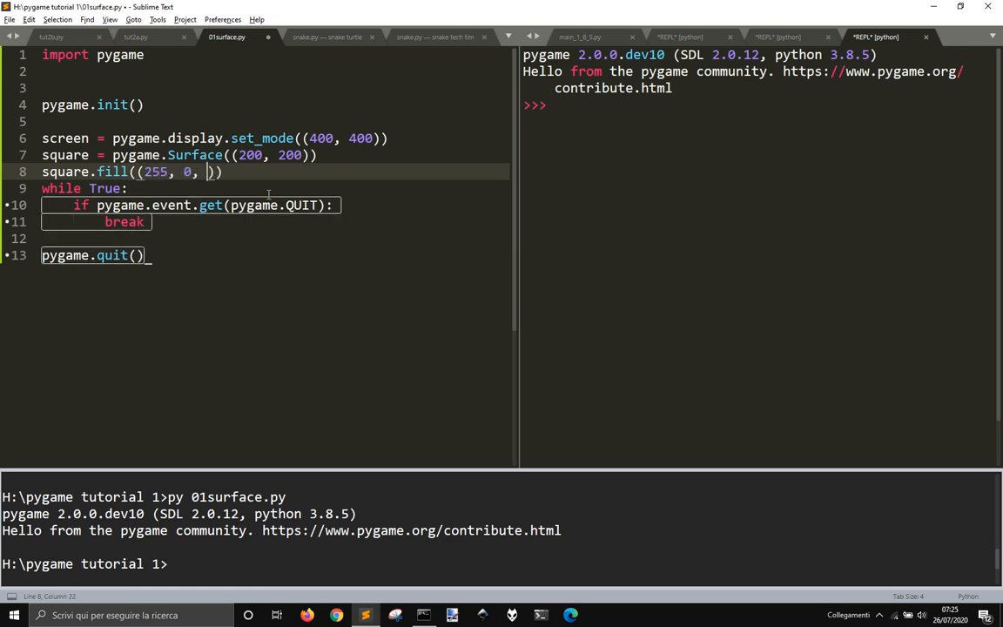
text(0)
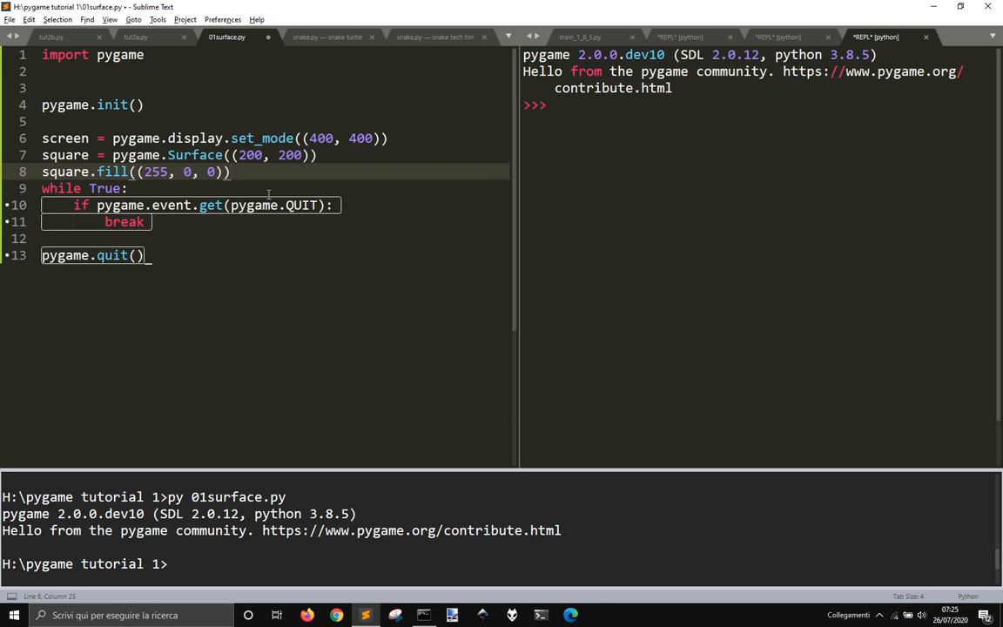
key(enter)
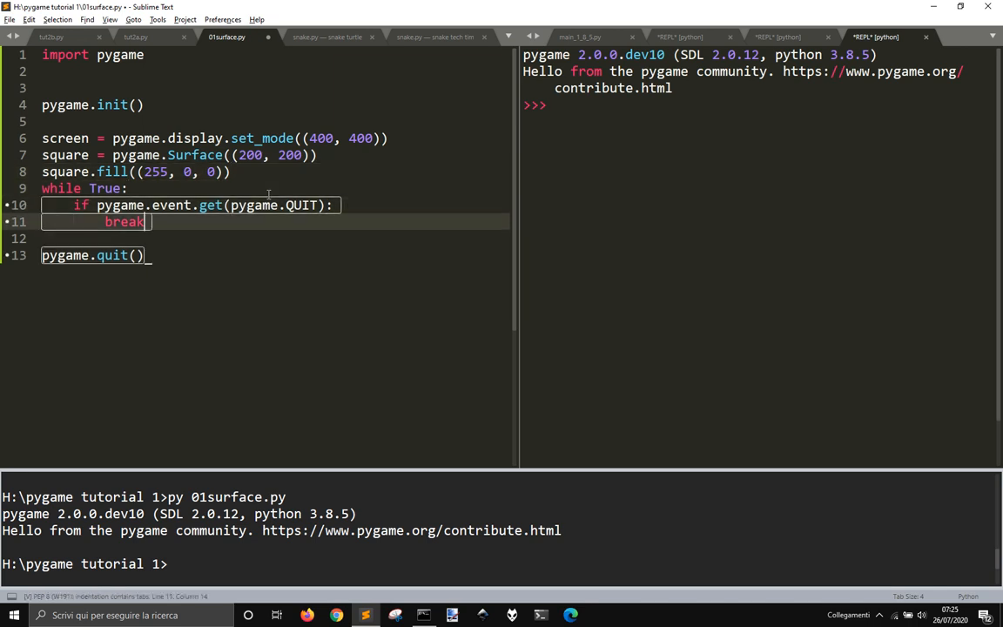
Inside the while loop, add screen.blit(square, (0, 0)).
click(126, 188)
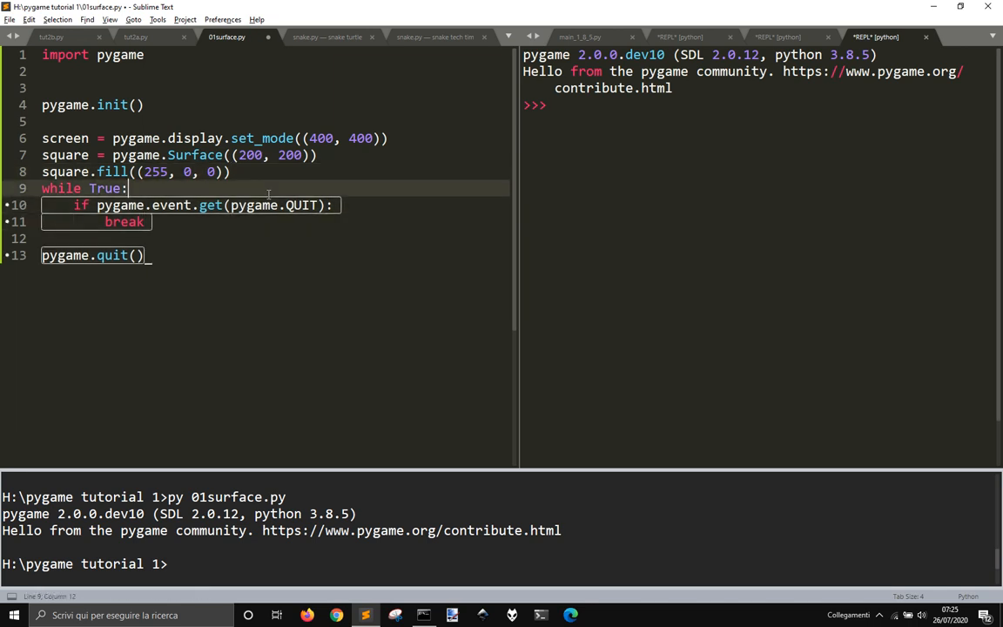
key(enter)
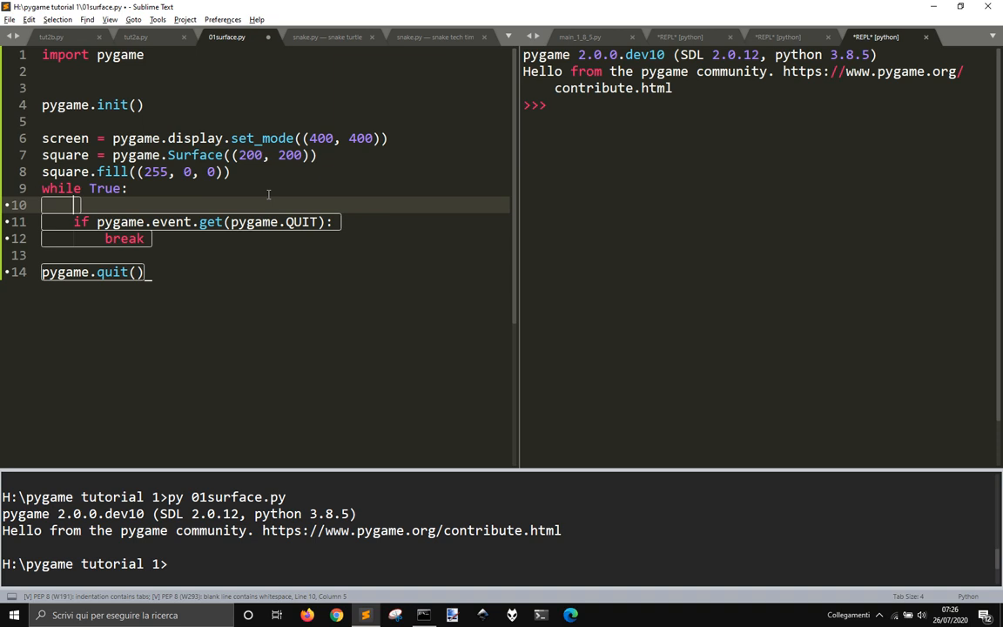
text(screen)
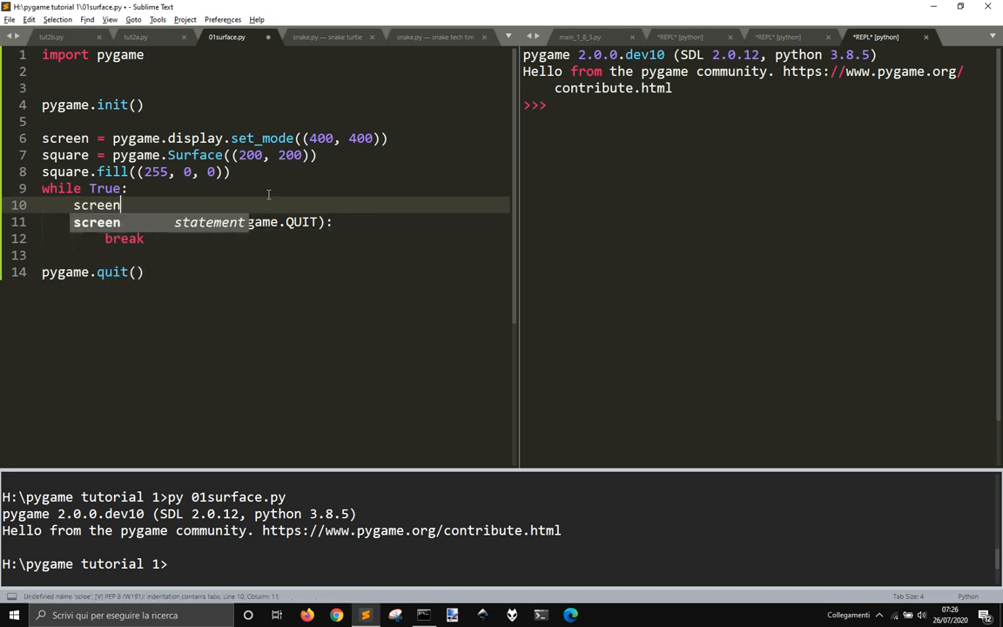
text(.blit())
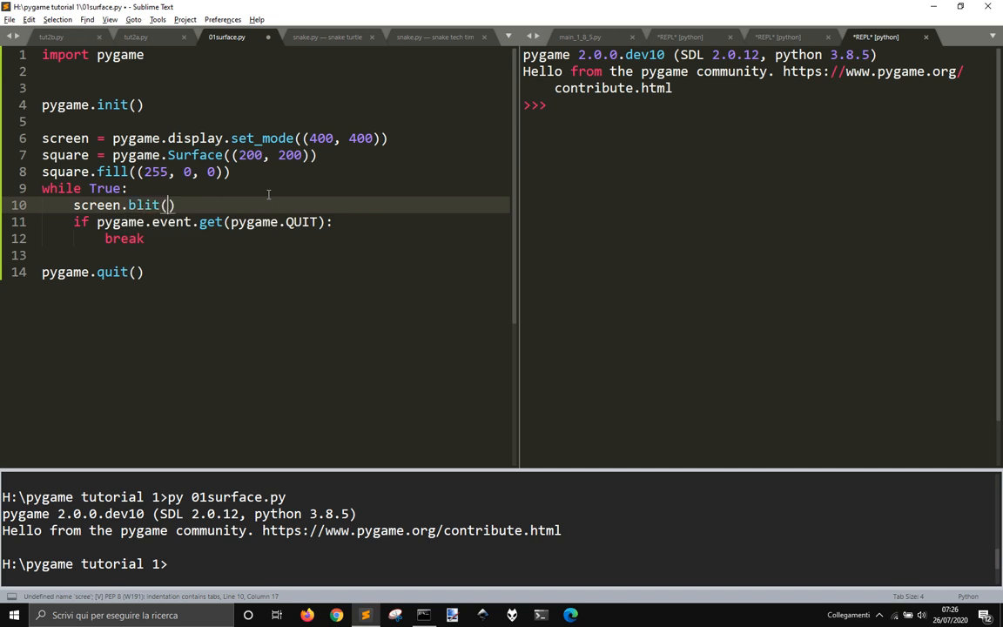
text(square,)
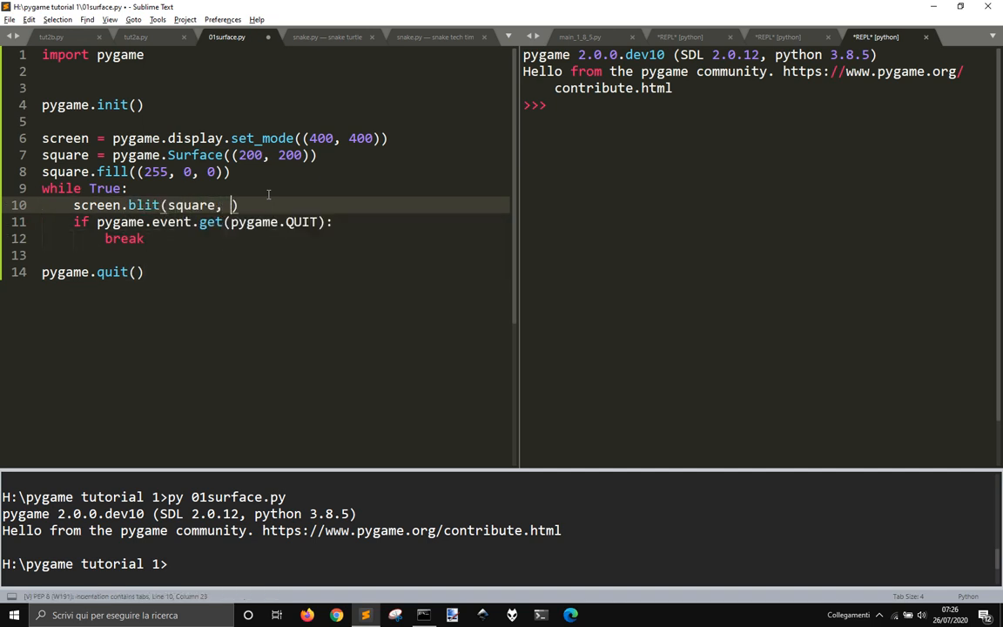
text(())
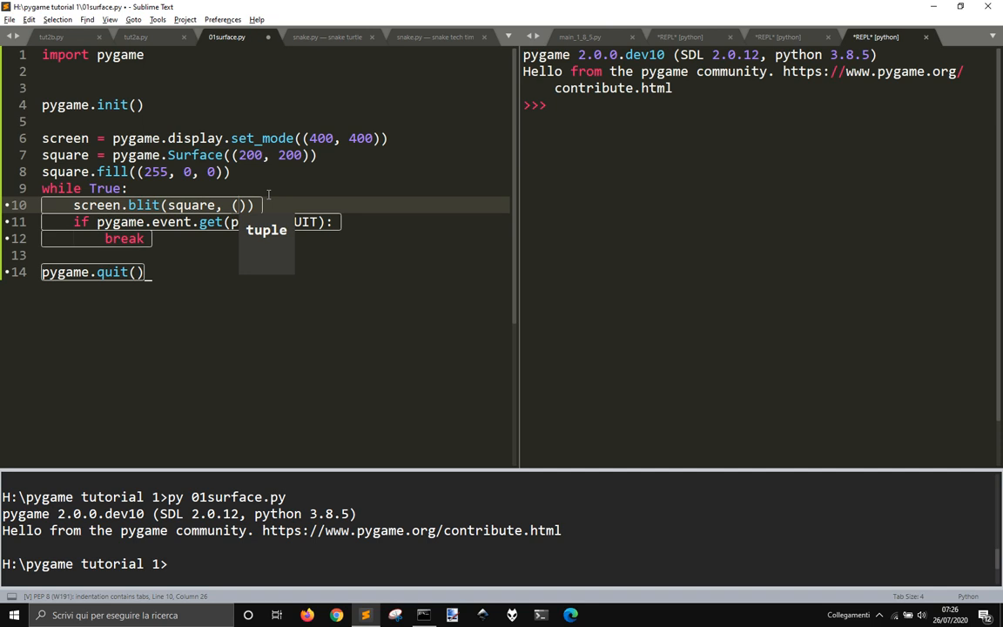
text(0, 0)
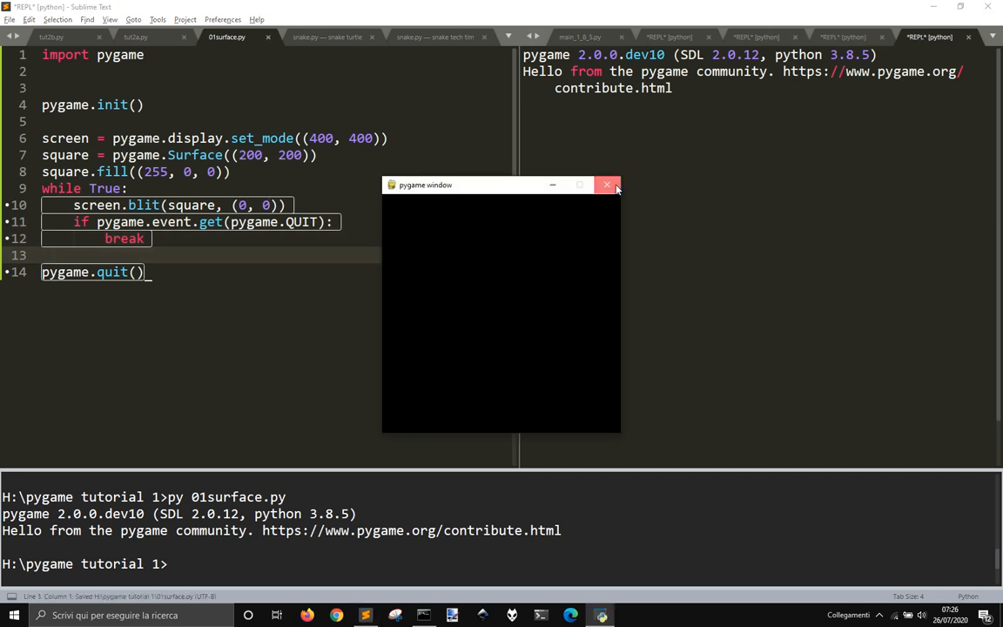
Add pygame.display.update() to the loop, then save and run the script.
click(608, 185)
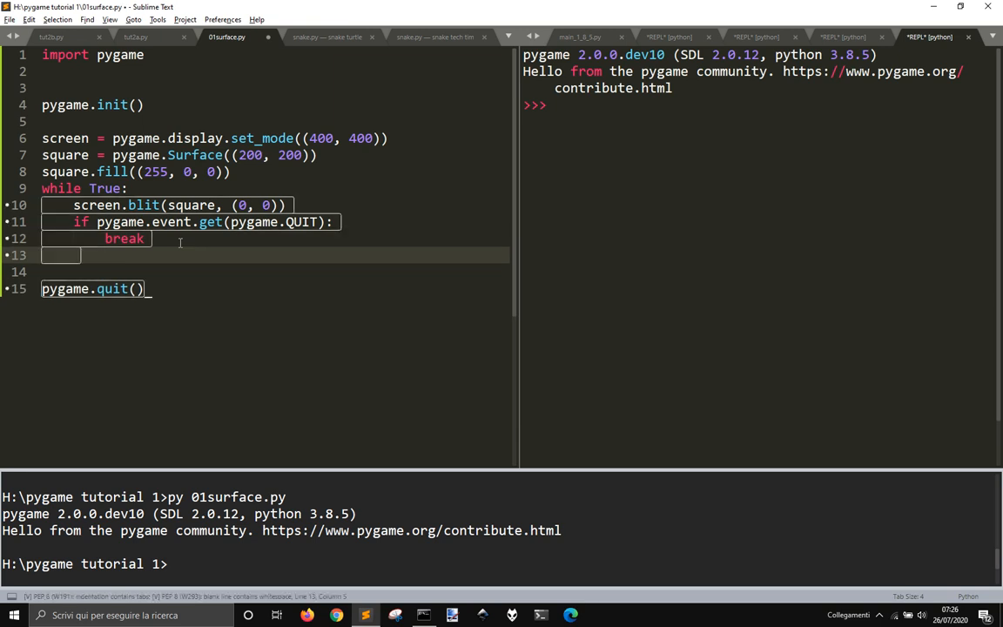
text(pygame.)
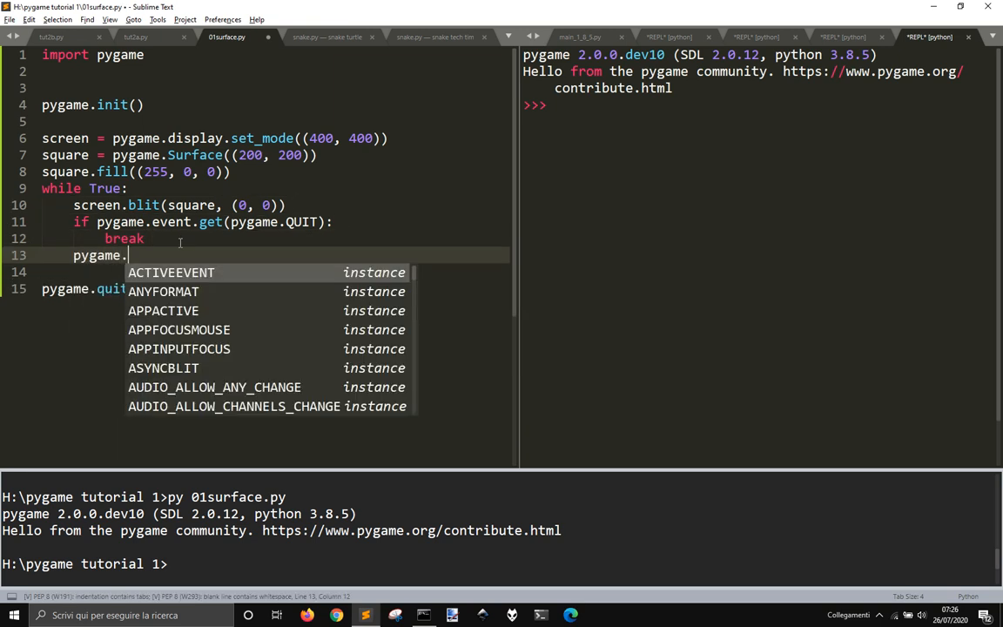
text(display)
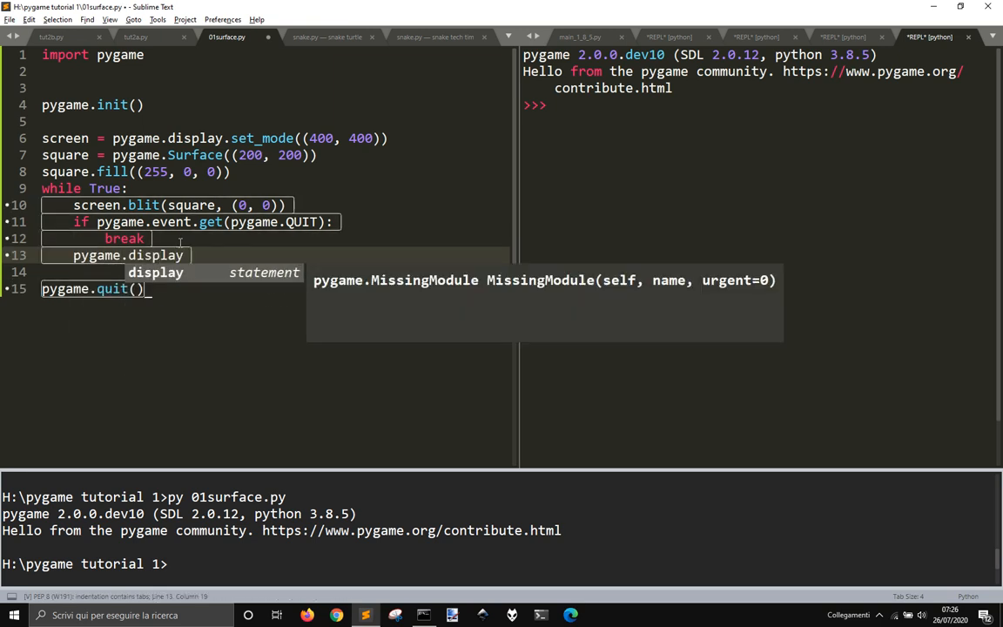
text(.update()
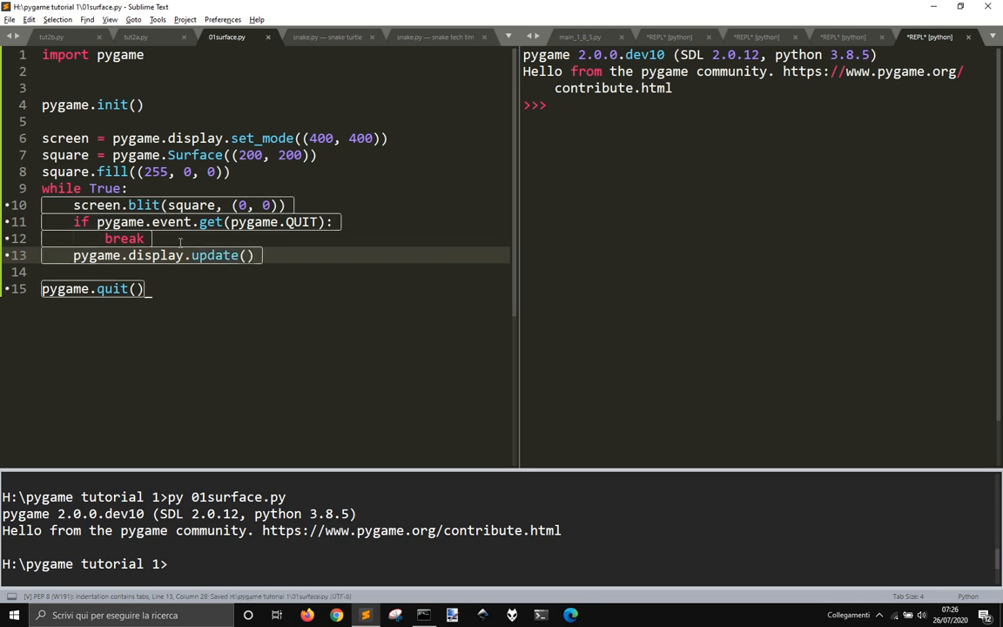
key(ctrl+b)
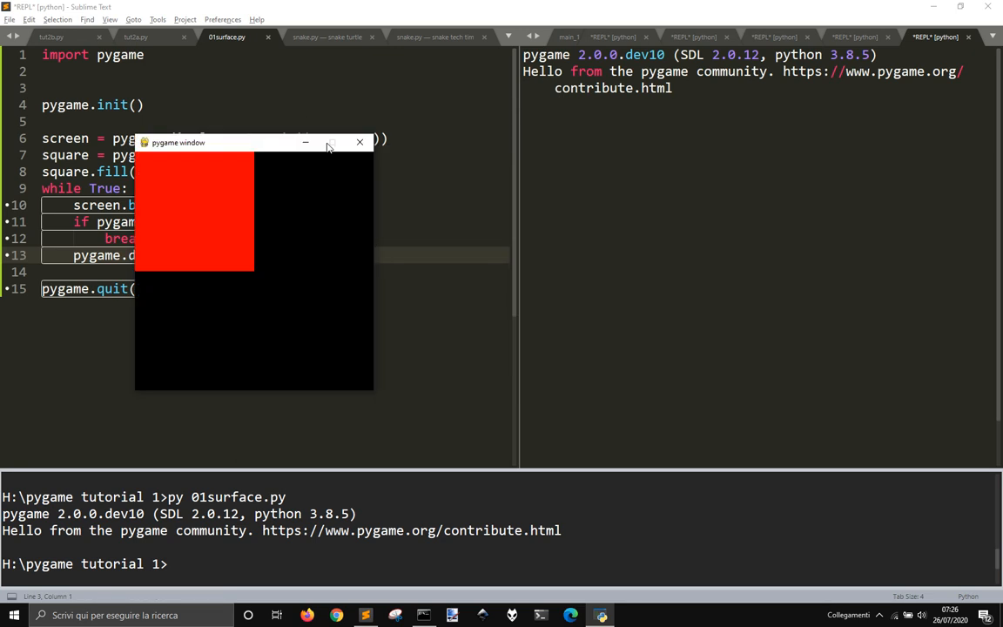
Edit the script for a 400×600 window with a 20×20 red square at (100, 100).
drag(253, 142, 553, 239)
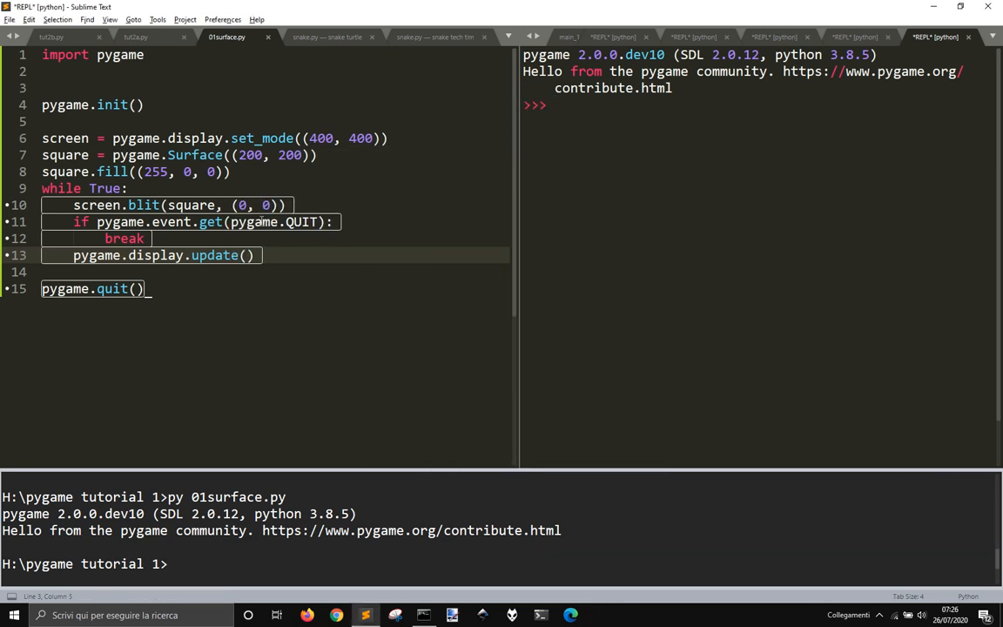
text(1)
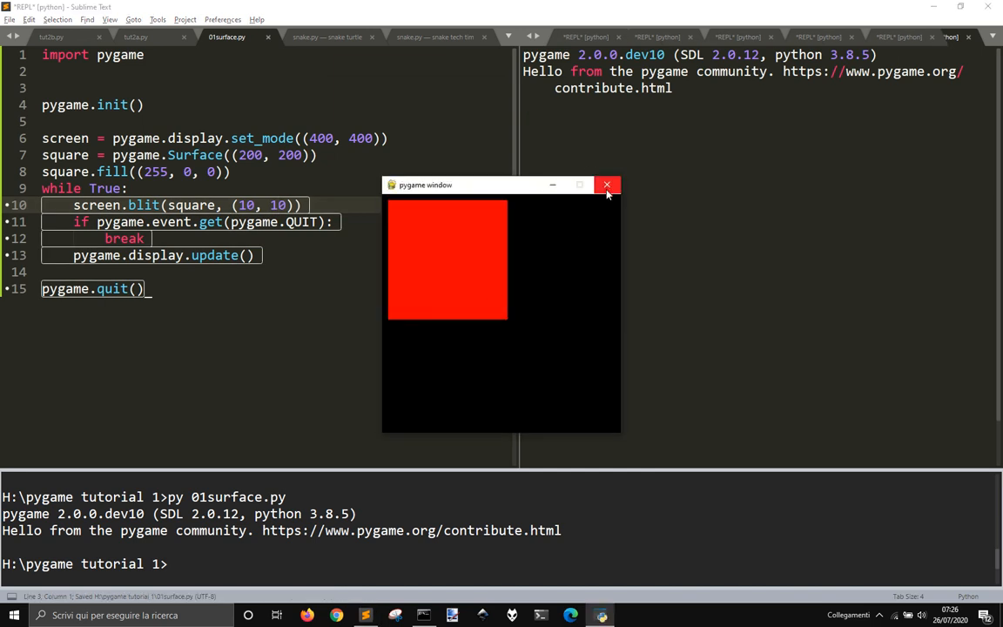
click(607, 184)
text(6)
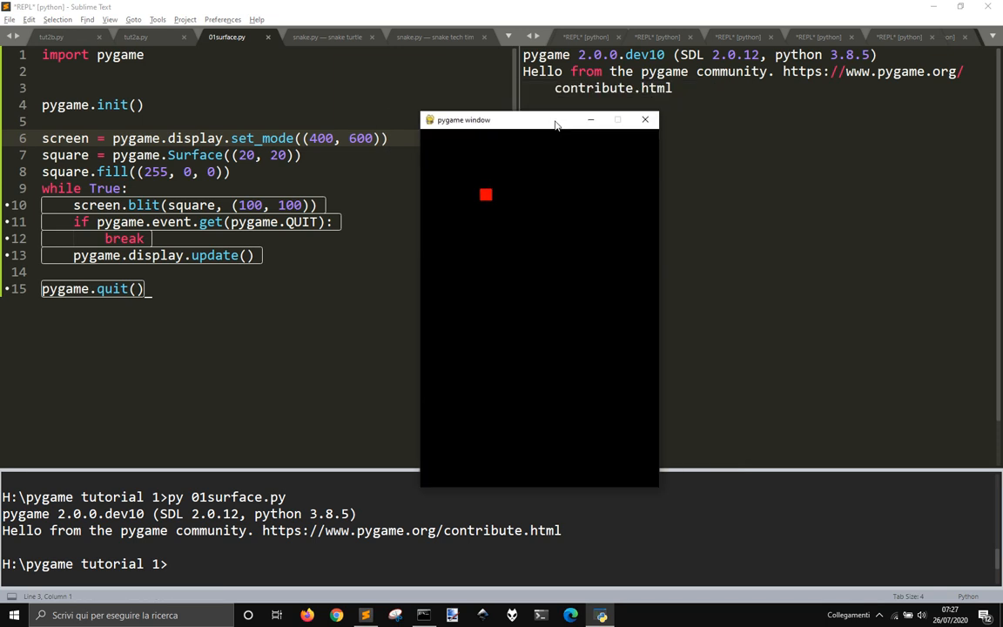
mouse_move(549, 185)
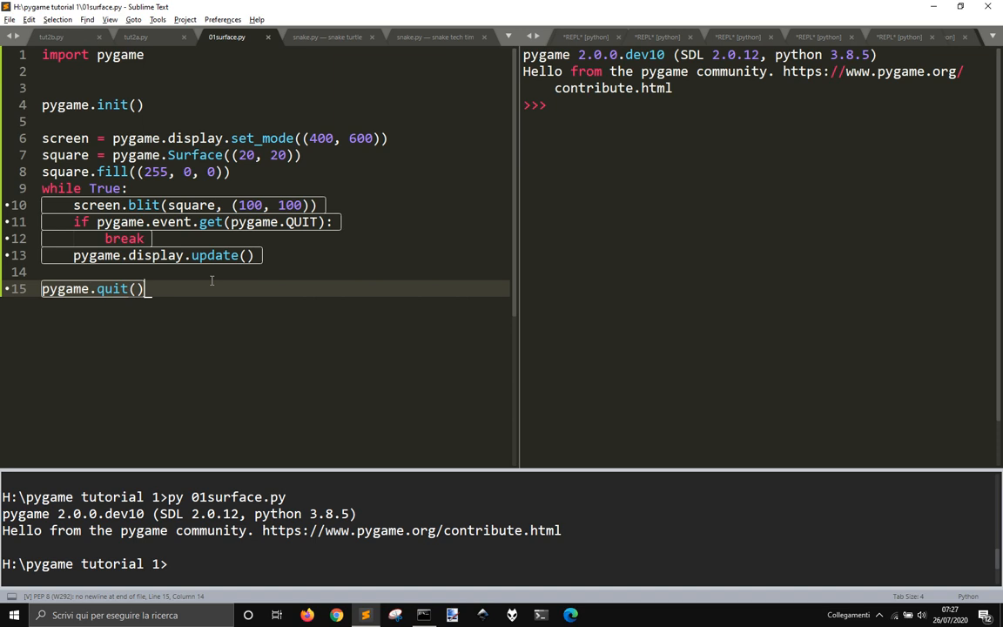
Bring the cmd.exe command prompt window forward from the taskbar.
click(424, 615)
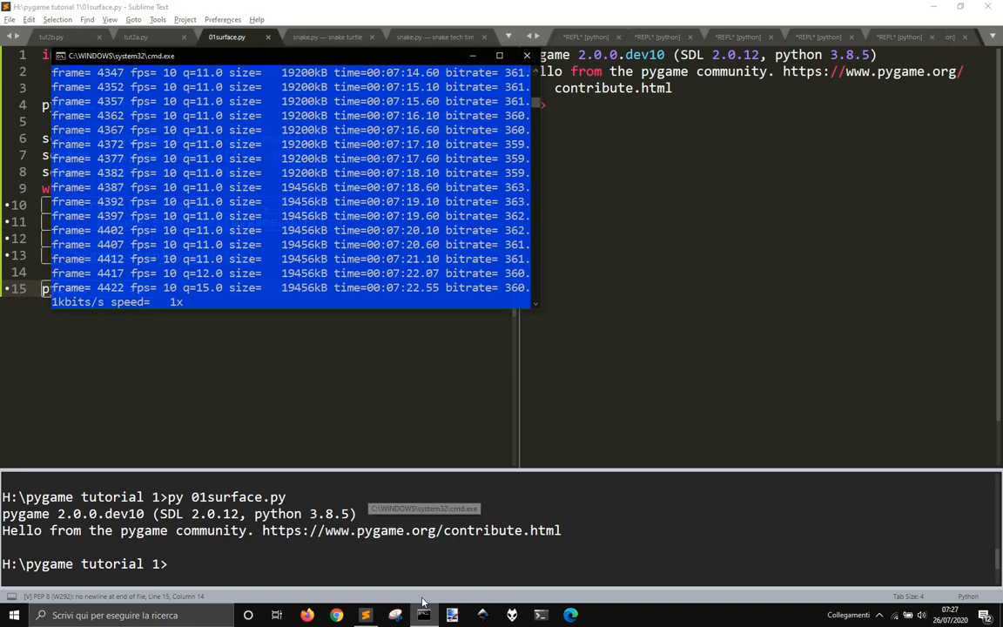